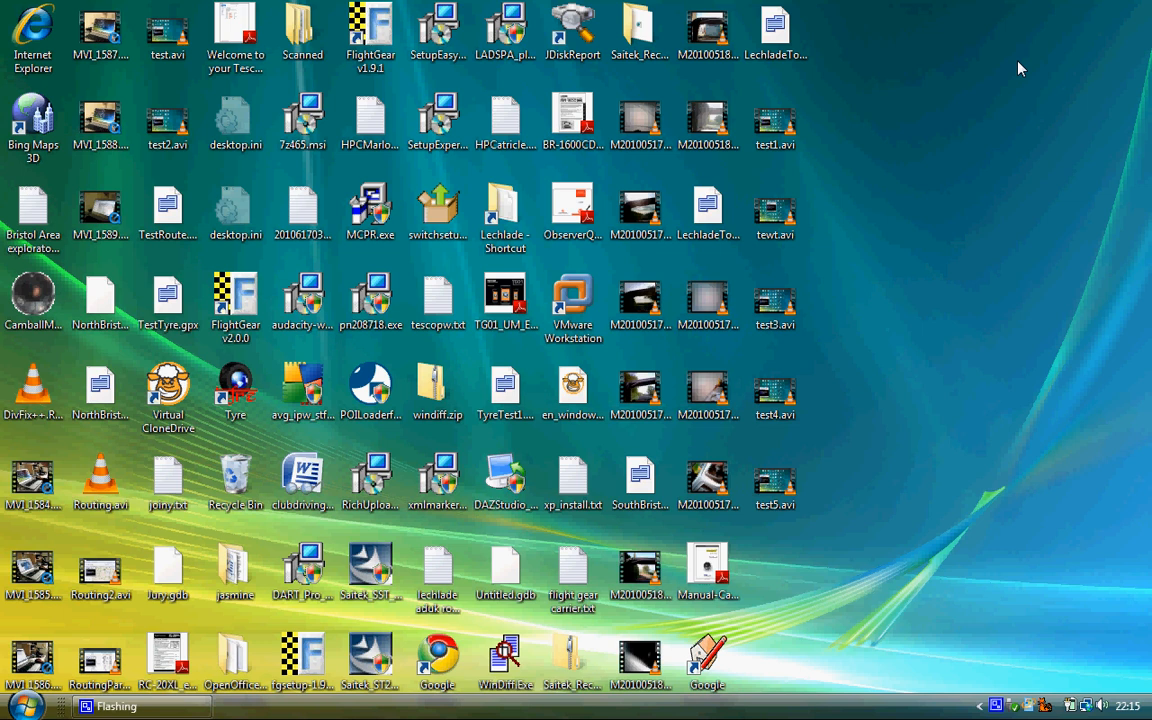
mouse_move(976, 106)
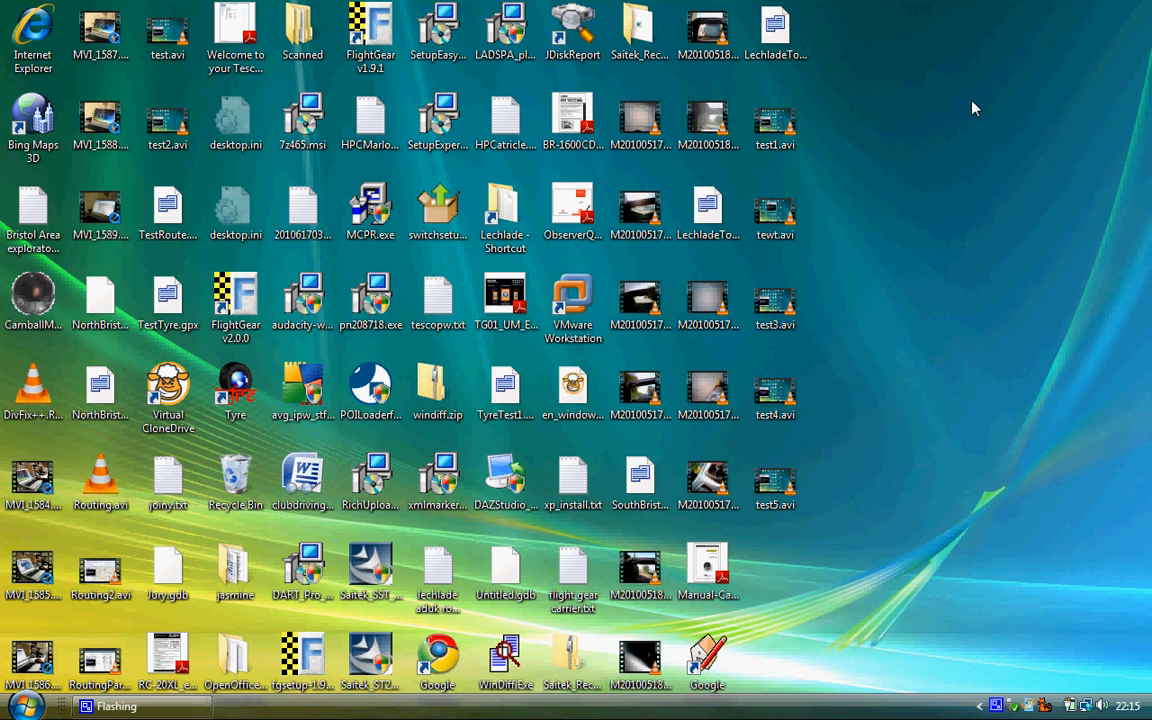
mouse_move(960, 202)
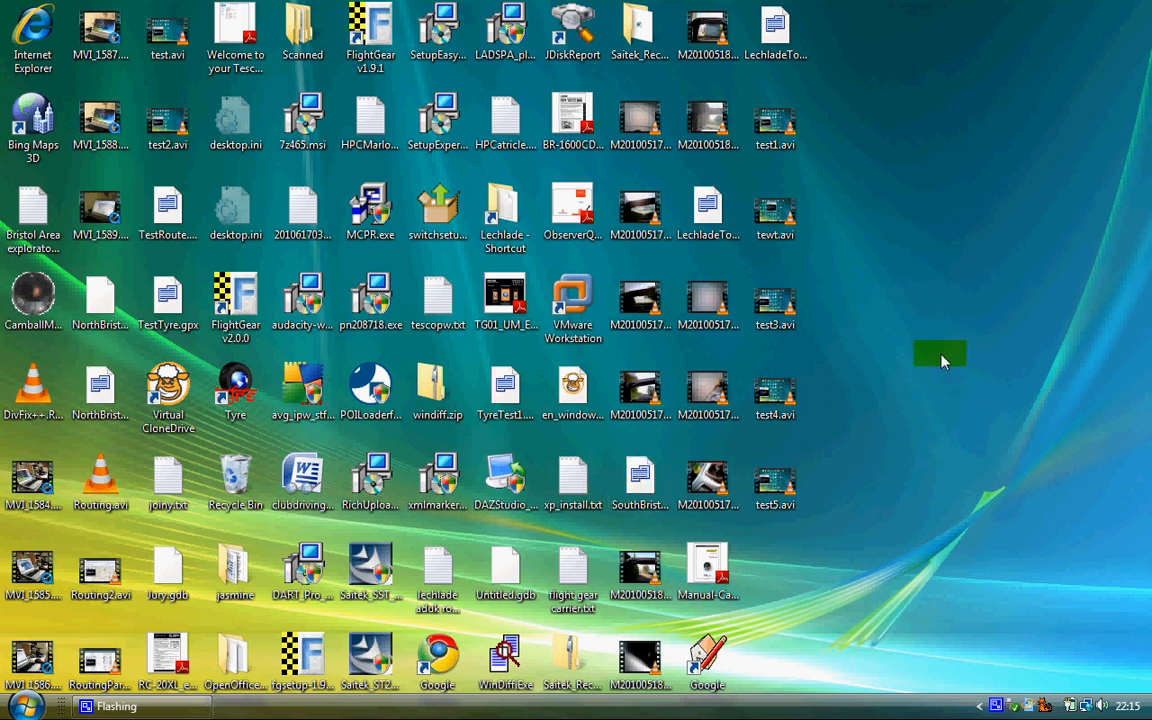
mouse_move(946, 366)
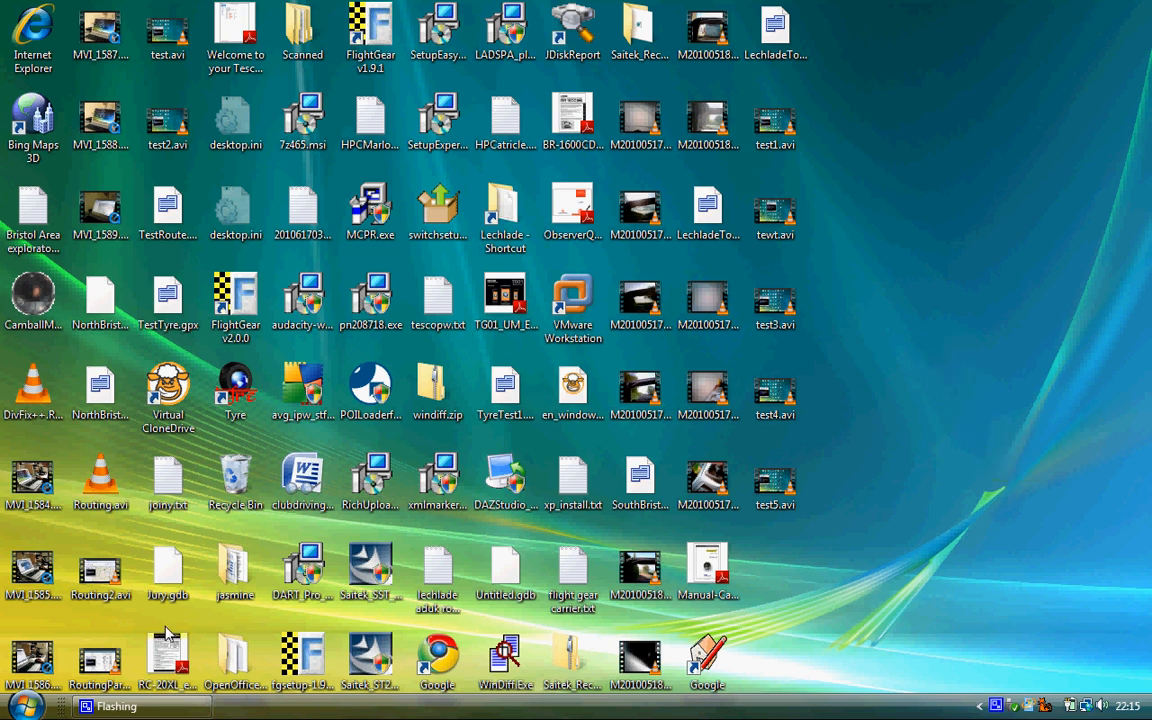
Step: Load maps.google.co.uk in the browser and search for driving directions from London to Oxford
left_click(432, 672)
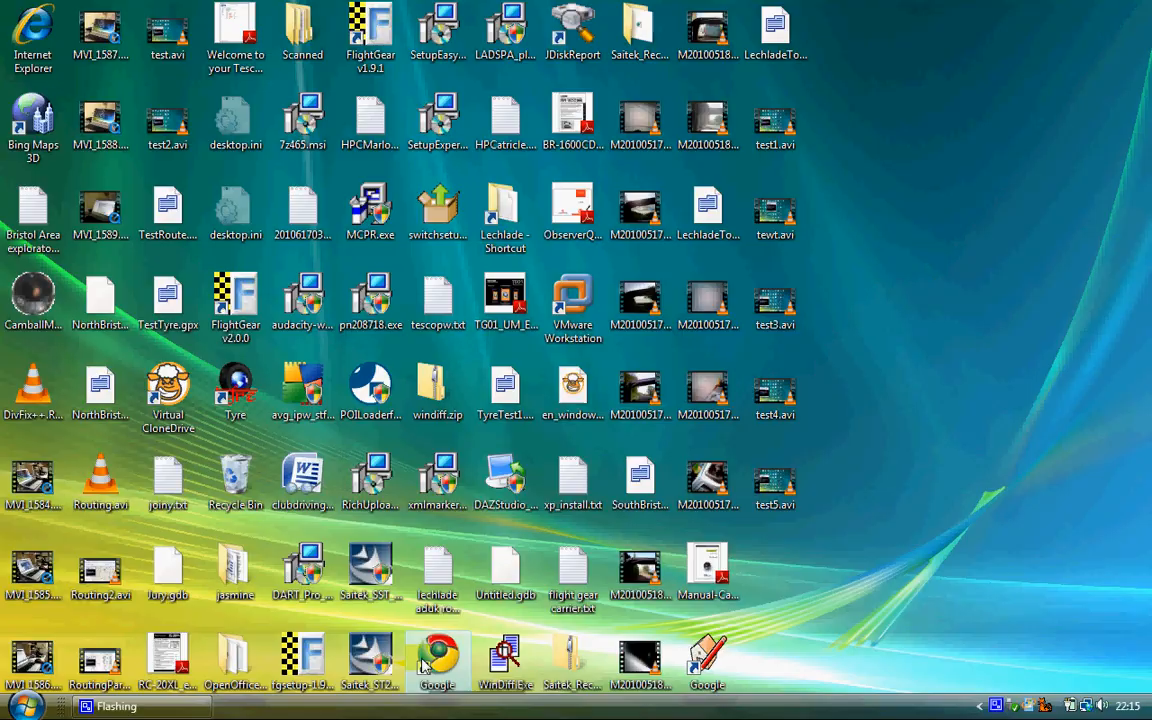
left_click(432, 664)
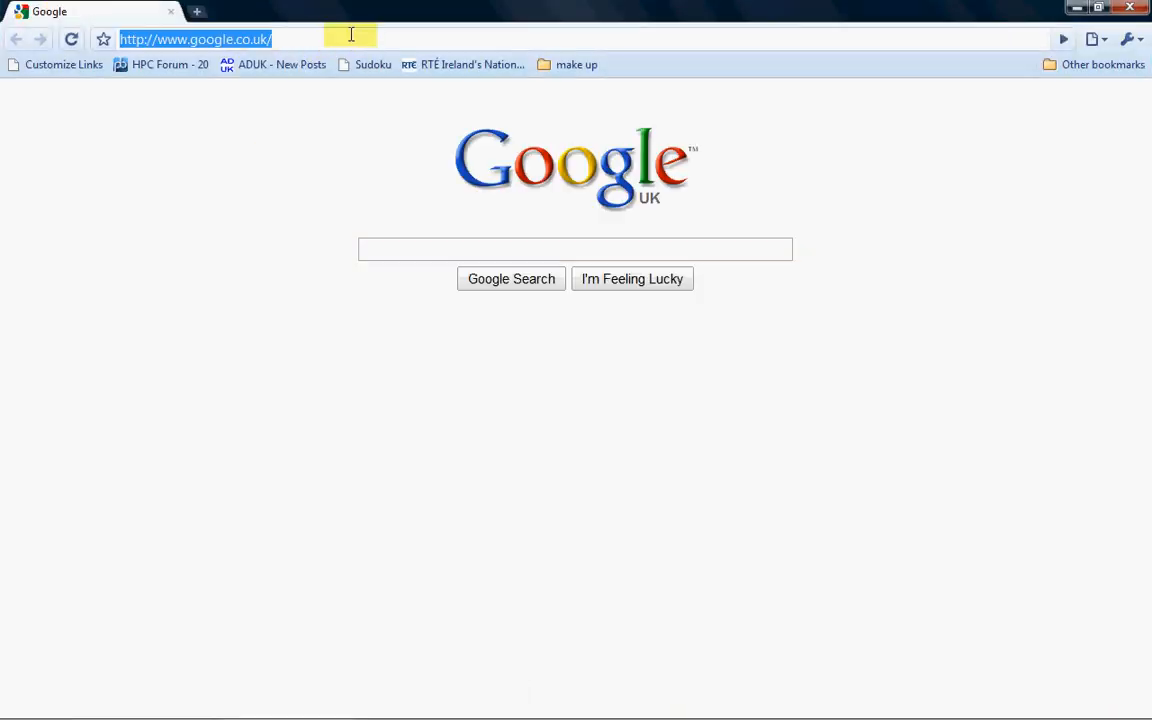
type("maps.google.co.uk/")
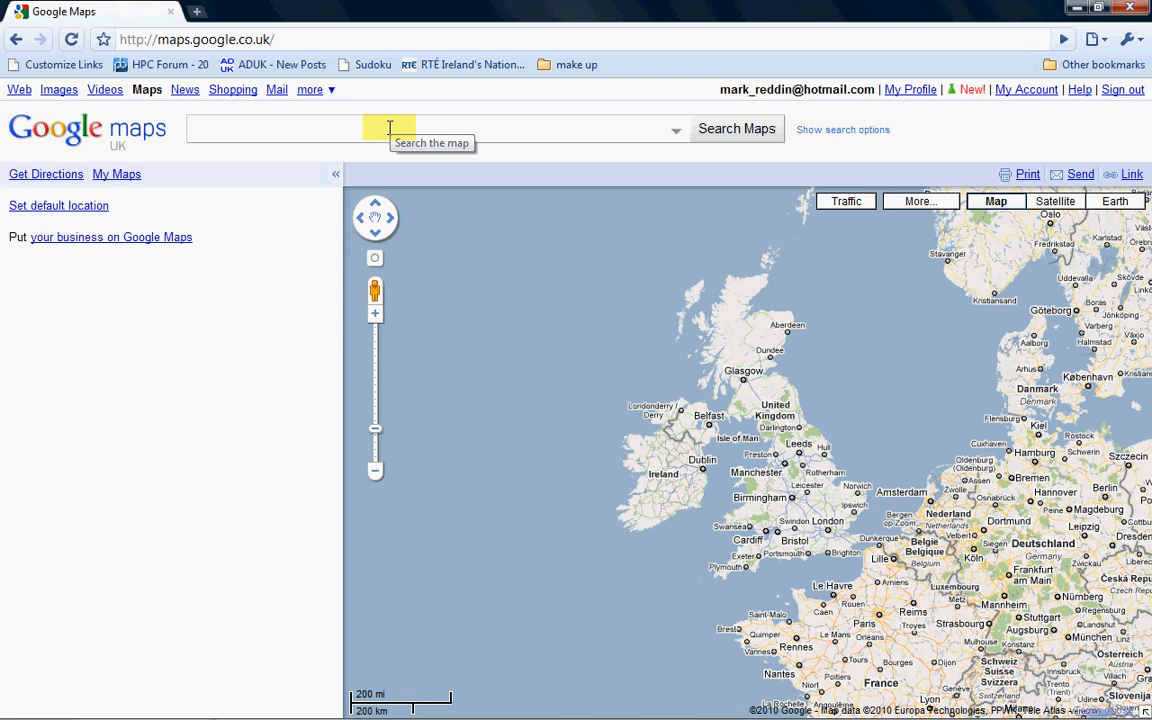
type("london to")
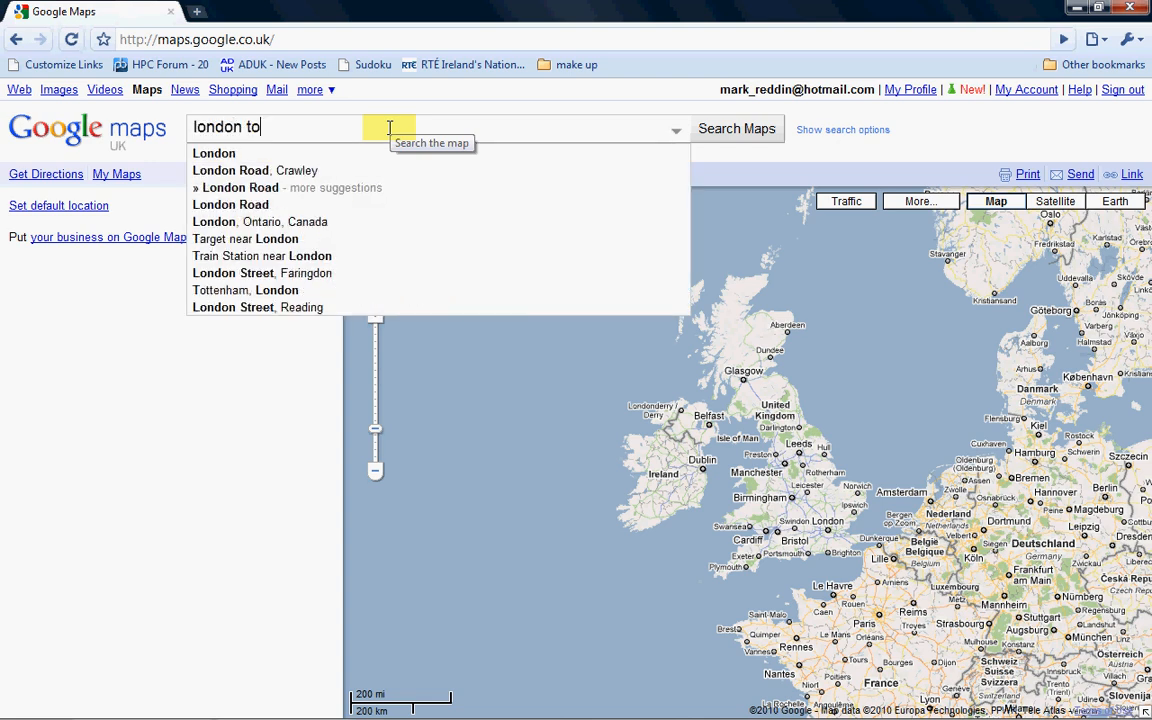
type("glasg")
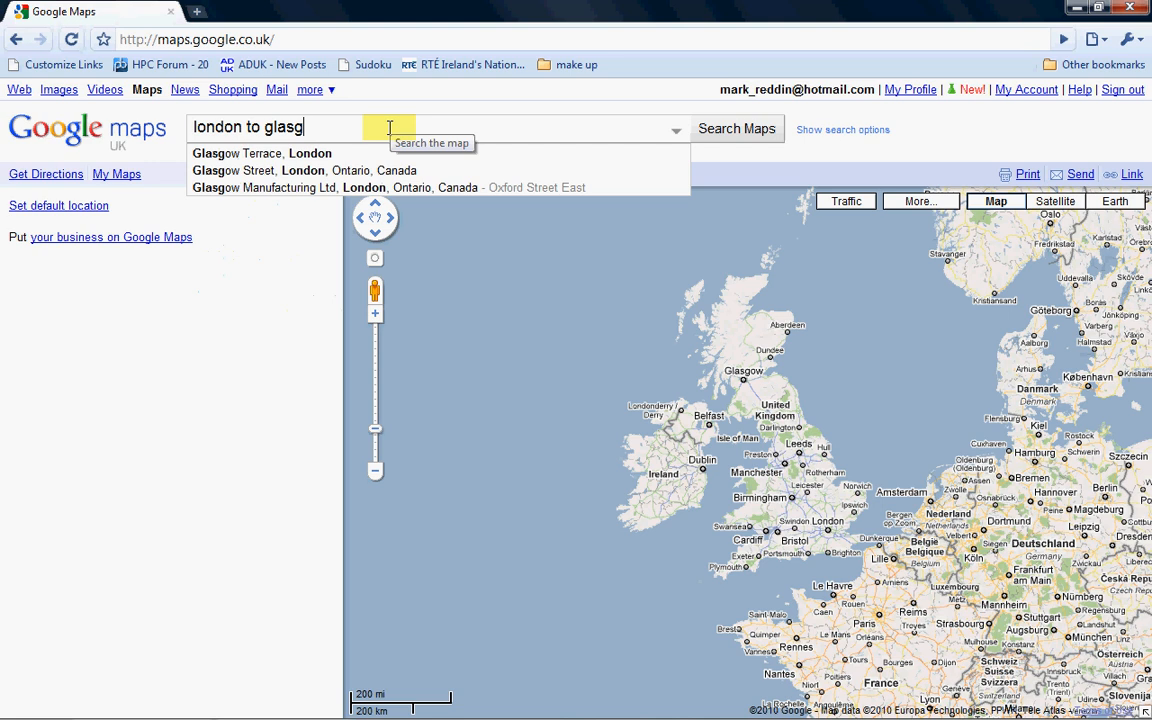
left_click(736, 128)
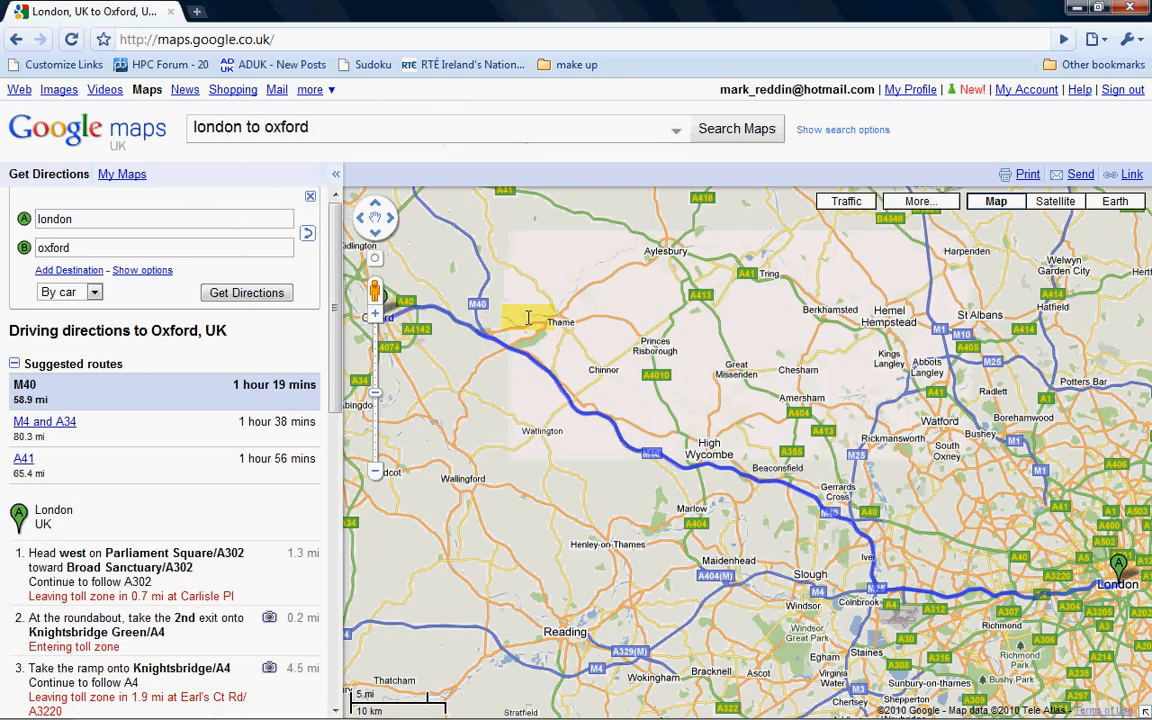
mouse_move(594, 412)
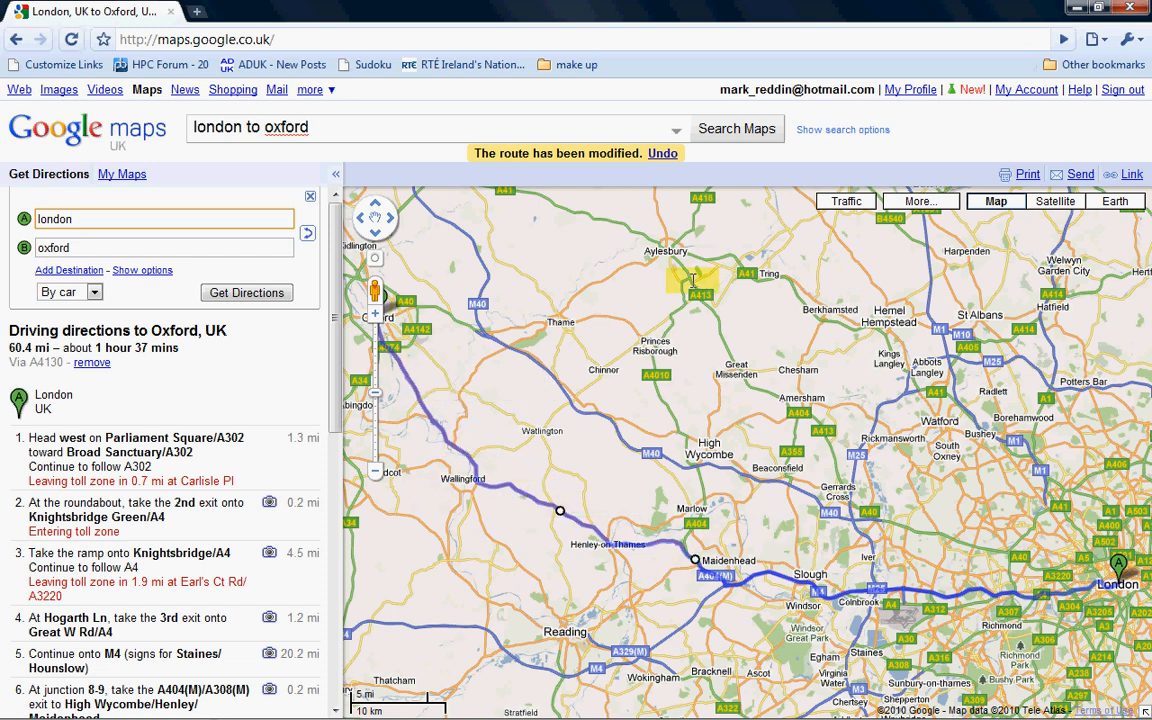
mouse_move(550, 344)
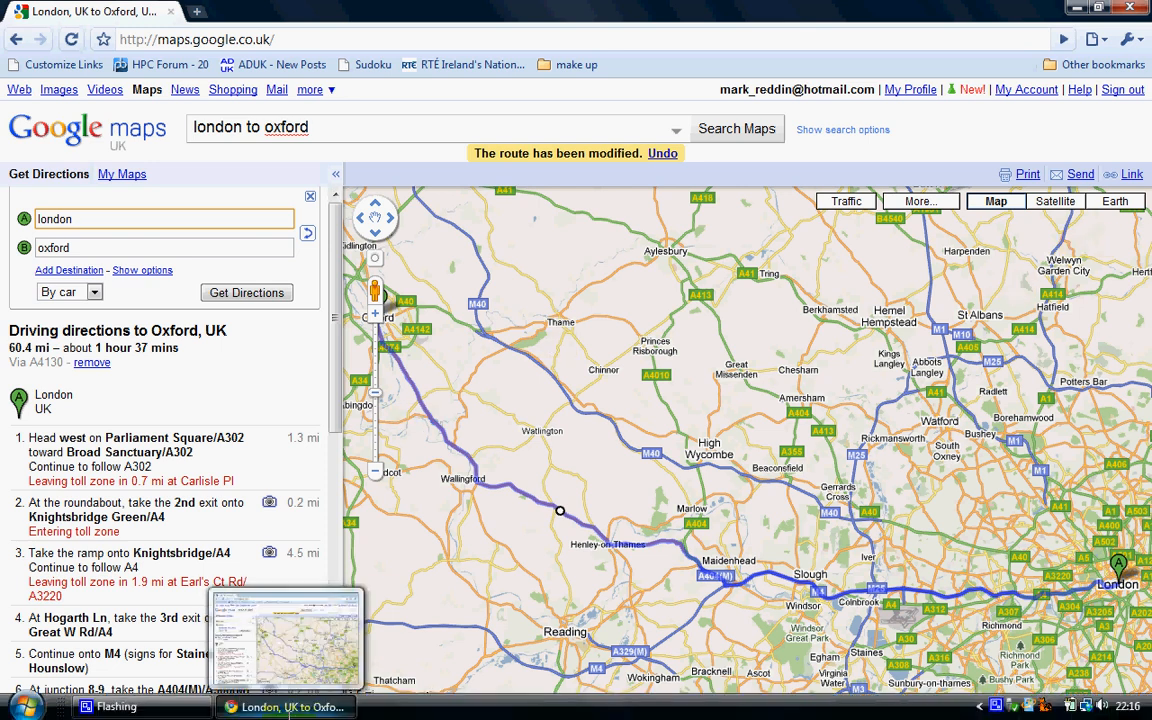
Step: Start Tyre's Import from website and paste the Google Maps route link into its field
left_click(20, 718)
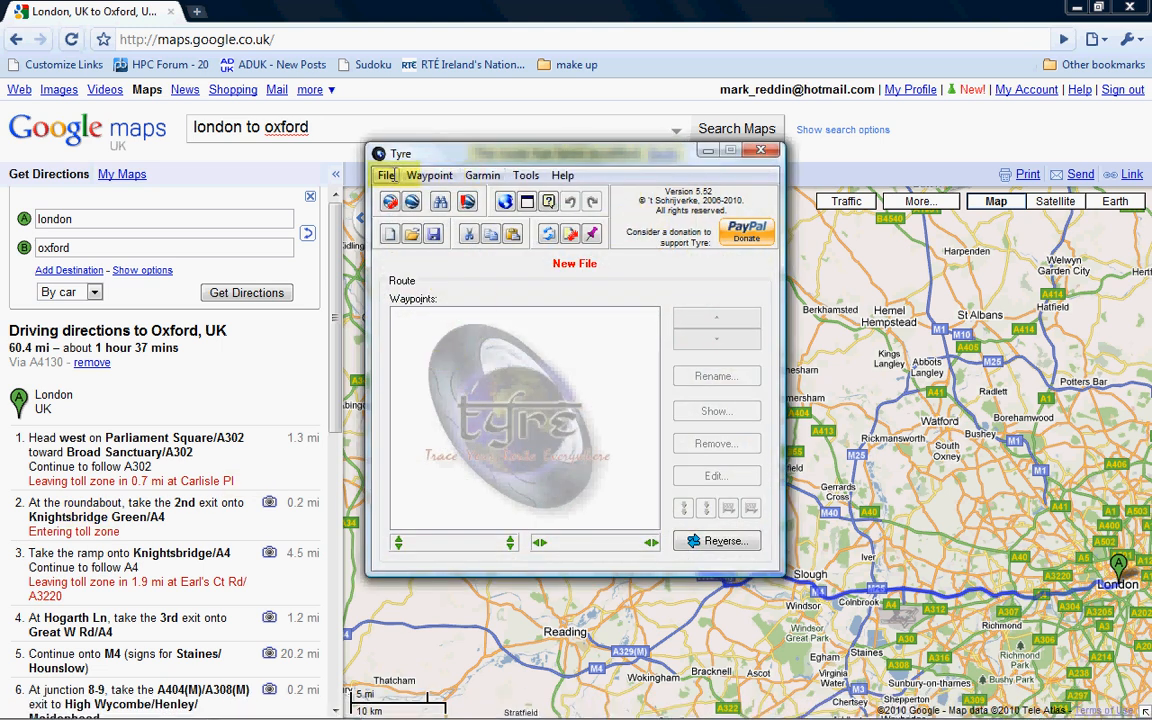
left_click(384, 176)
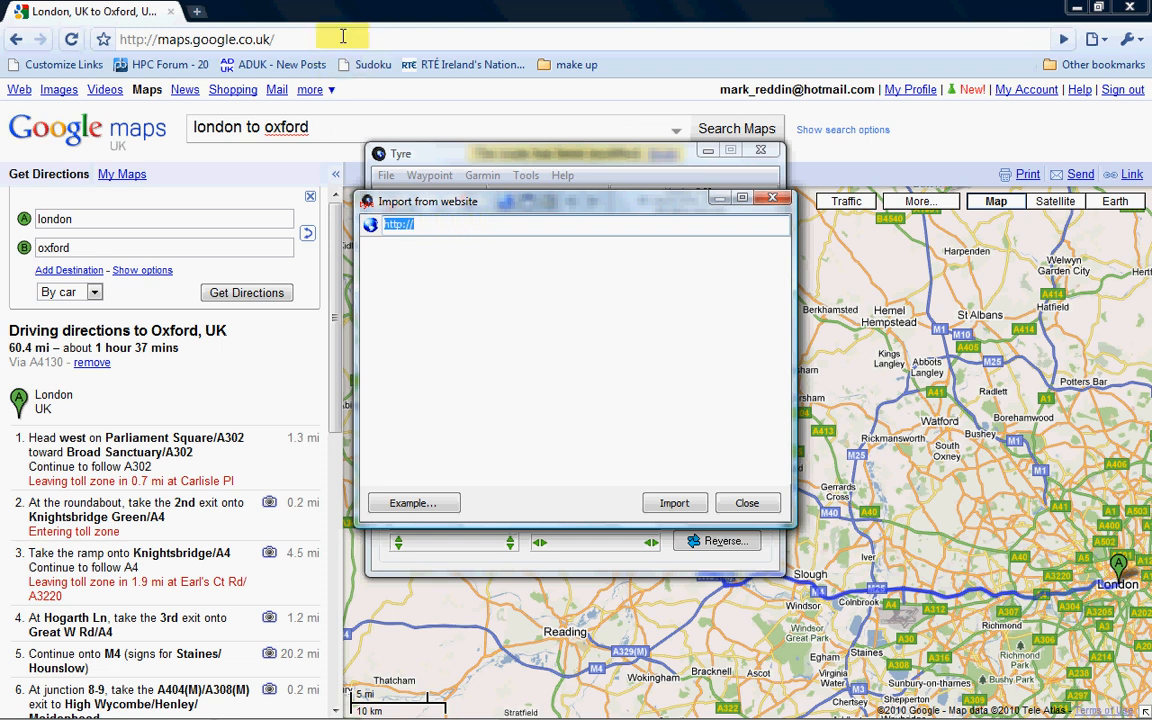
left_click(748, 502)
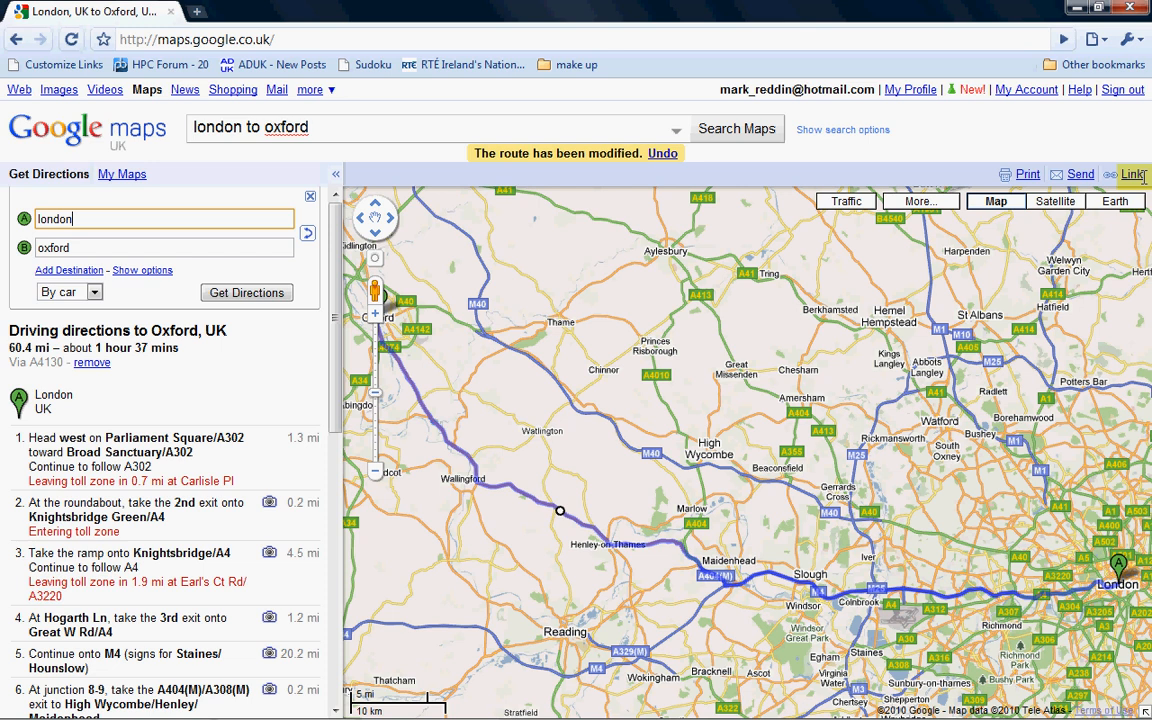
left_click(1132, 172)
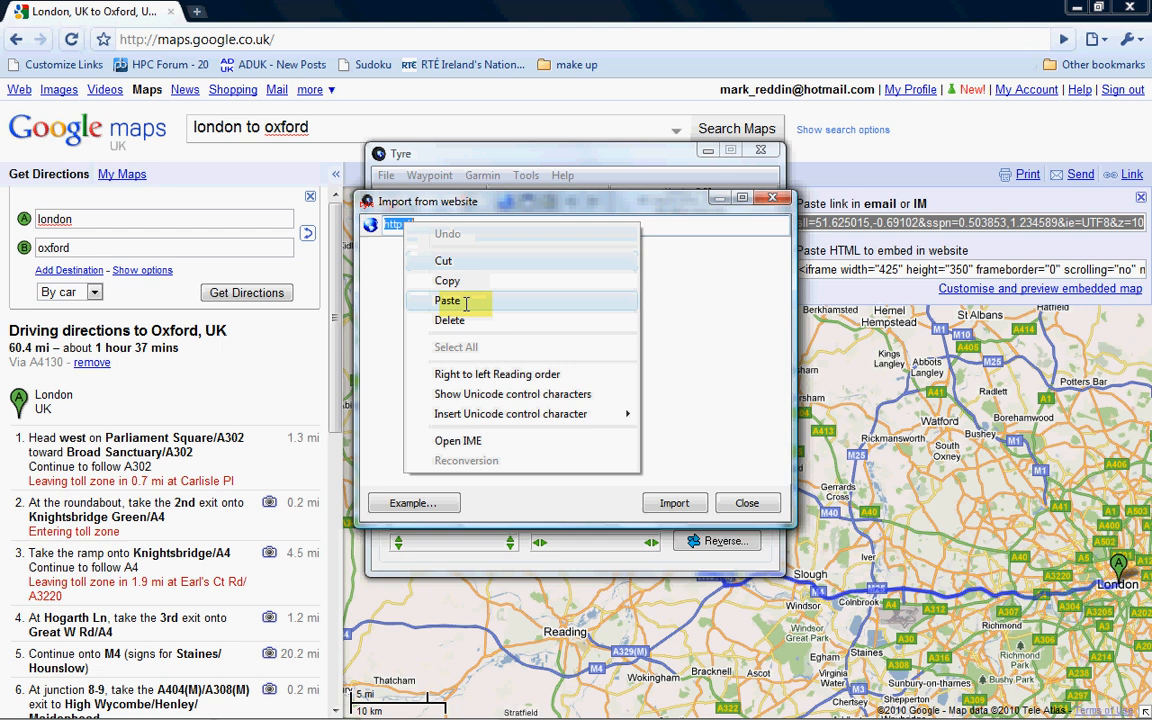
left_click(448, 300)
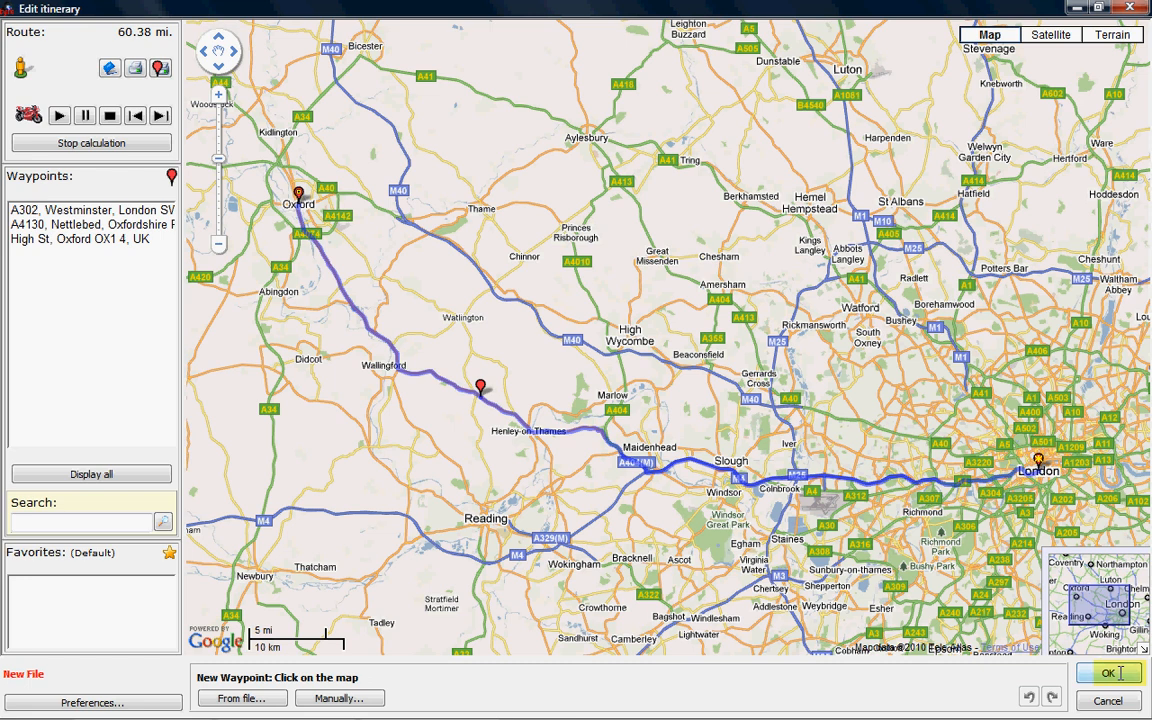
Step: Accept the imported itinerary with waypoints Westminster, Nettlebed via A4130 and High St Oxford
left_click(1108, 676)
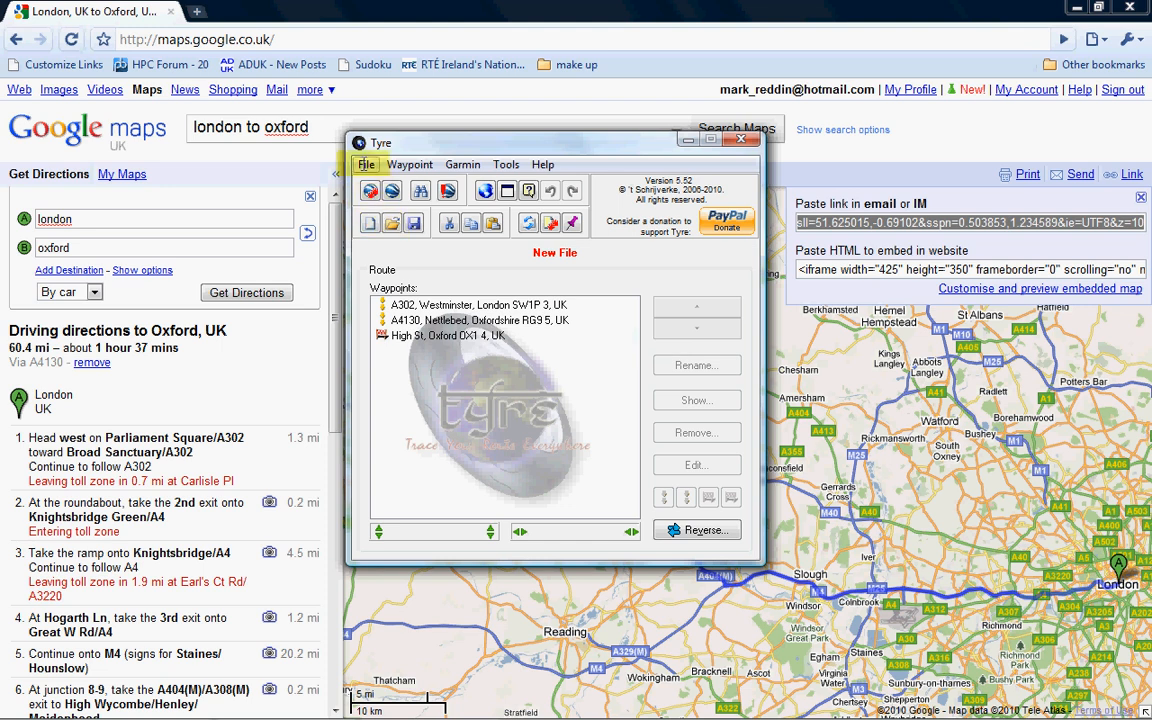
Step: Save the route to the Desktop as the GPX file LondonToOxford.gpx via Save as
left_click(366, 164)
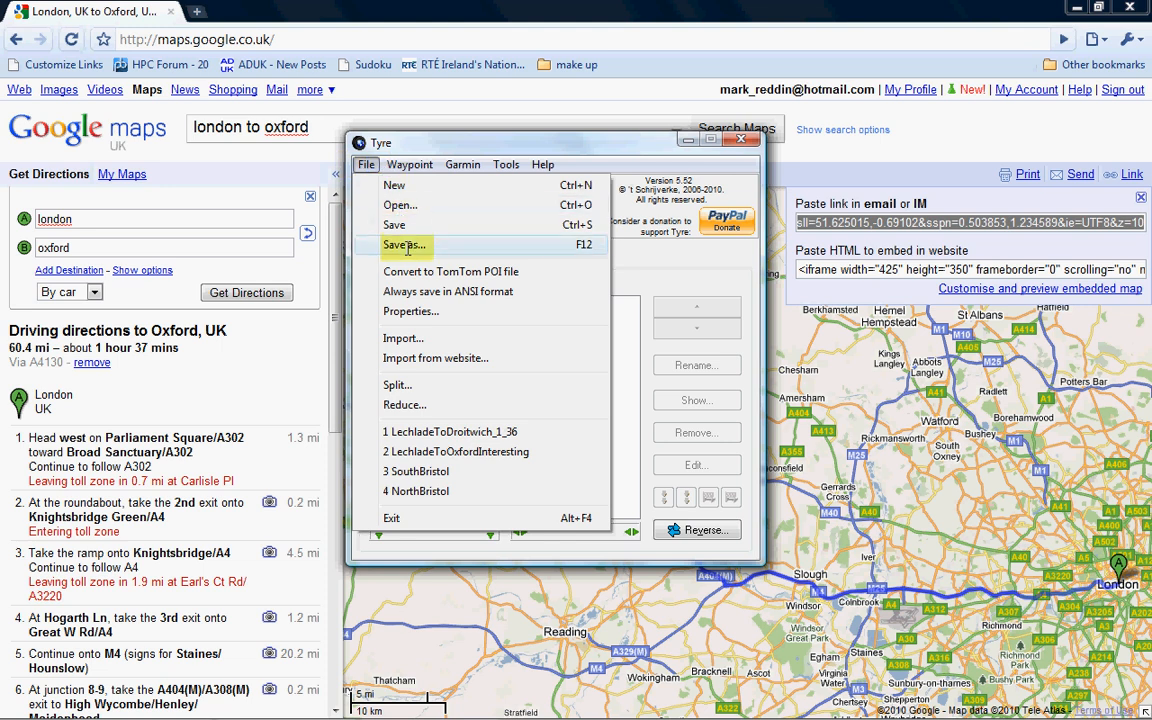
left_click(404, 244)
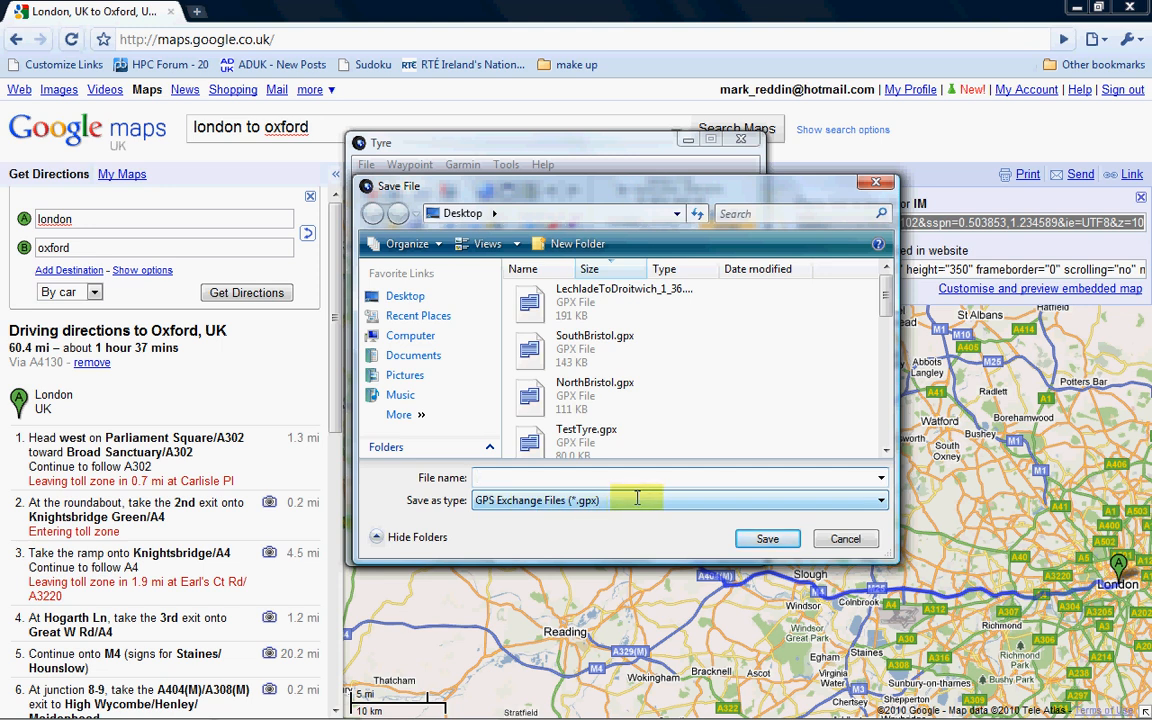
left_click(610, 476)
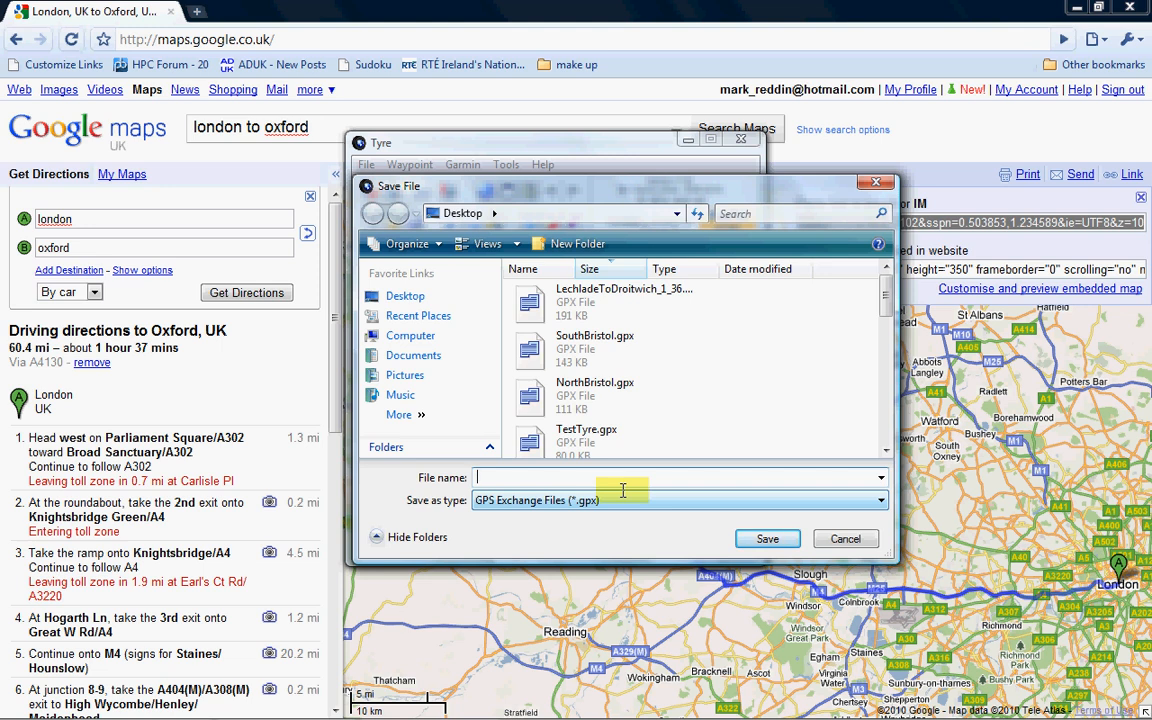
type("LondonToOxford.gpz")
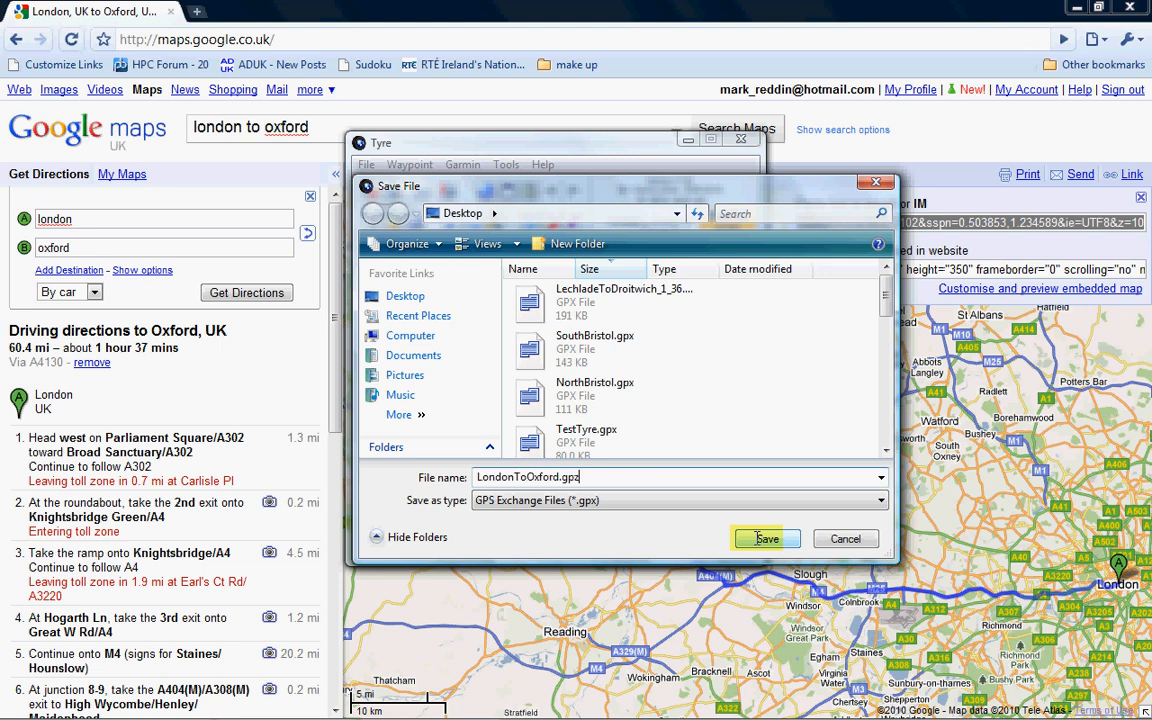
left_click(766, 538)
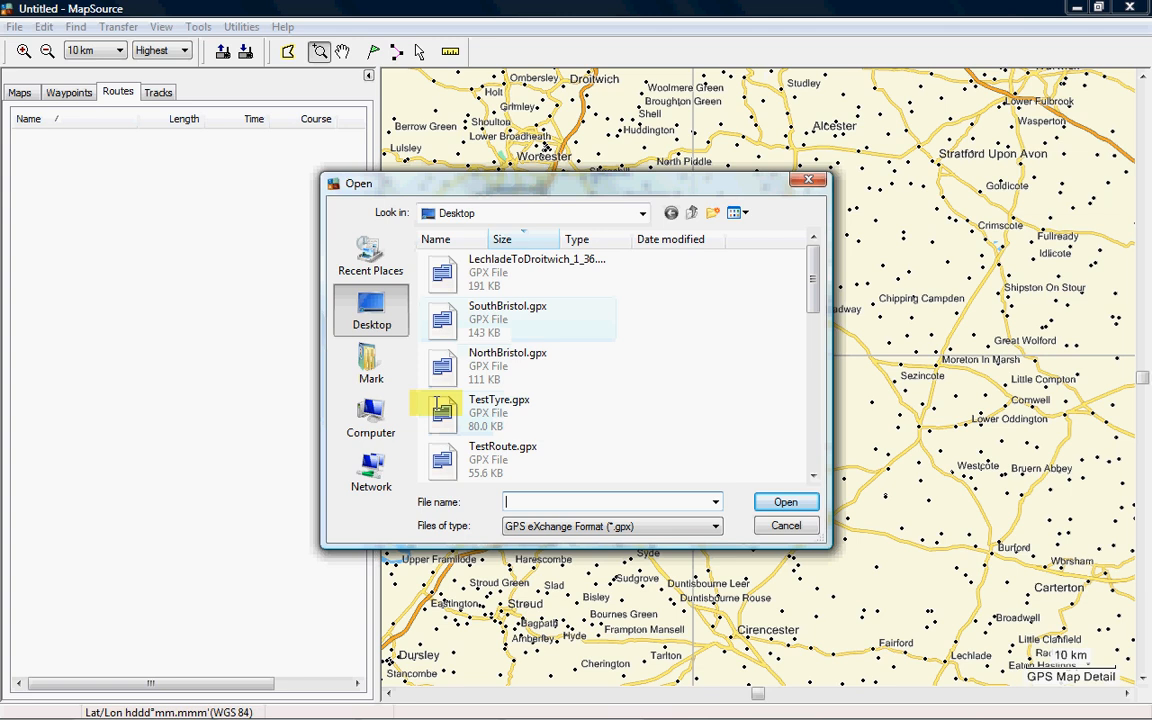
Step: Open LondonToOxford.gpx in MapSource so the 87.5 km route is listed
type("LondonToOxford.gpx")
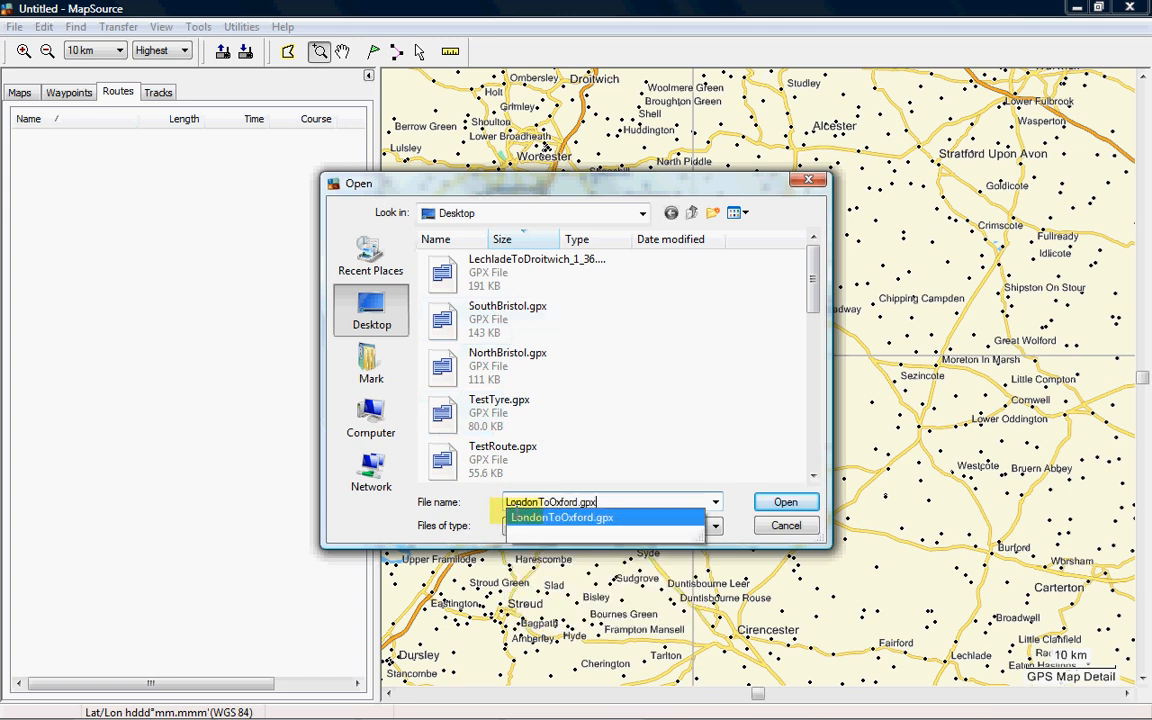
left_click(786, 502)
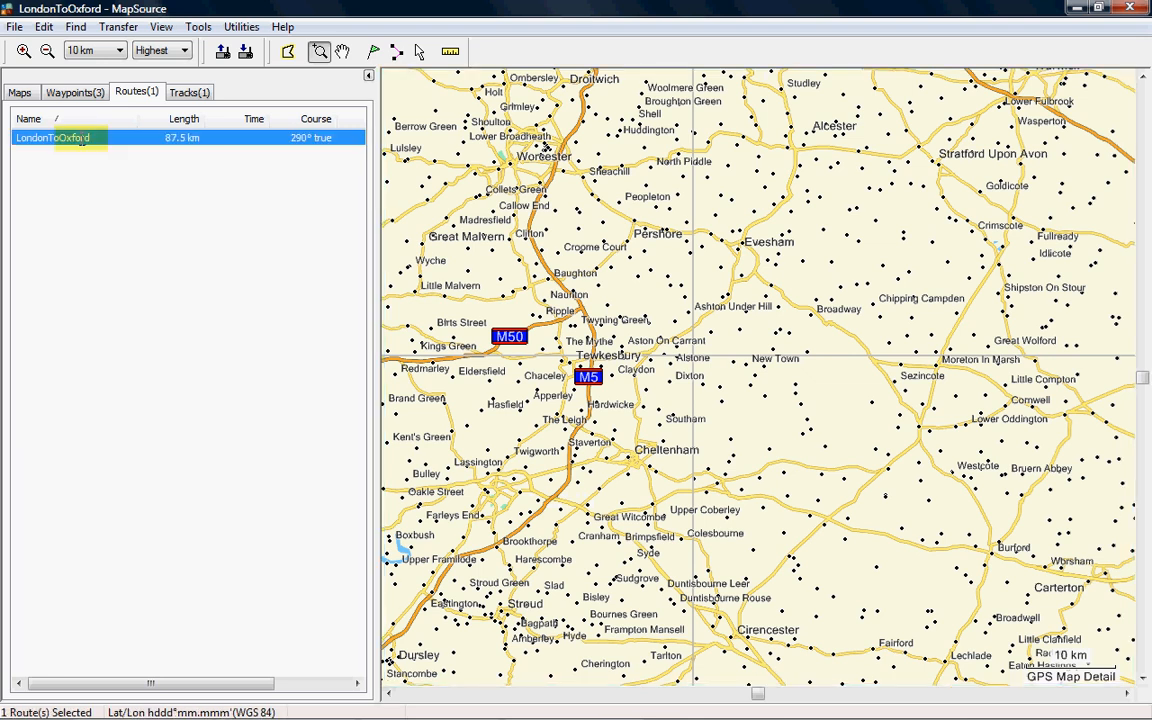
Step: Show the LondonToOxford route on the map and recalculate it to follow roads (98.9 km)
right_click(60, 138)
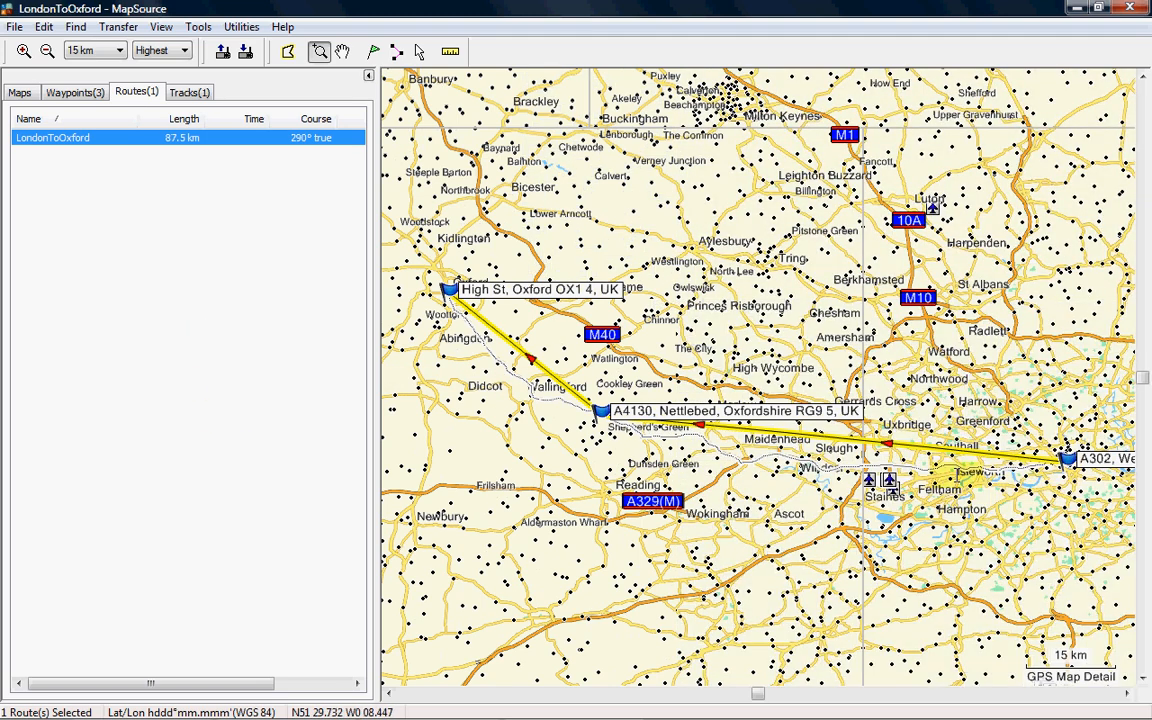
mouse_move(908, 512)
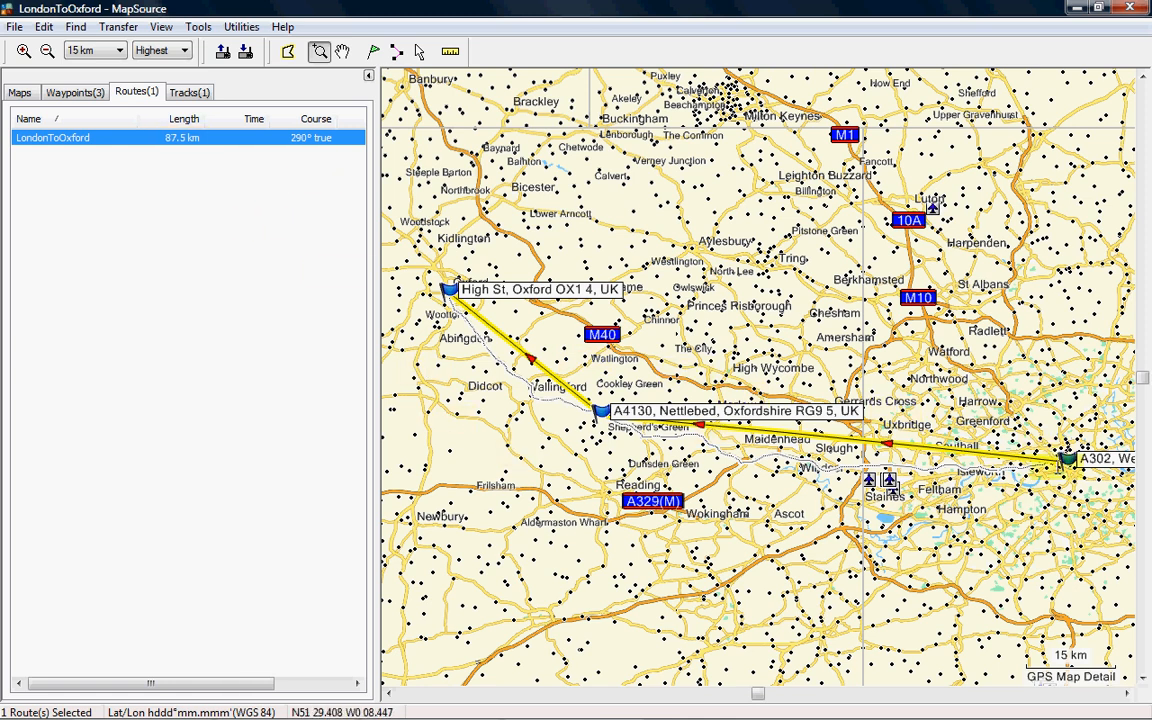
right_click(40, 156)
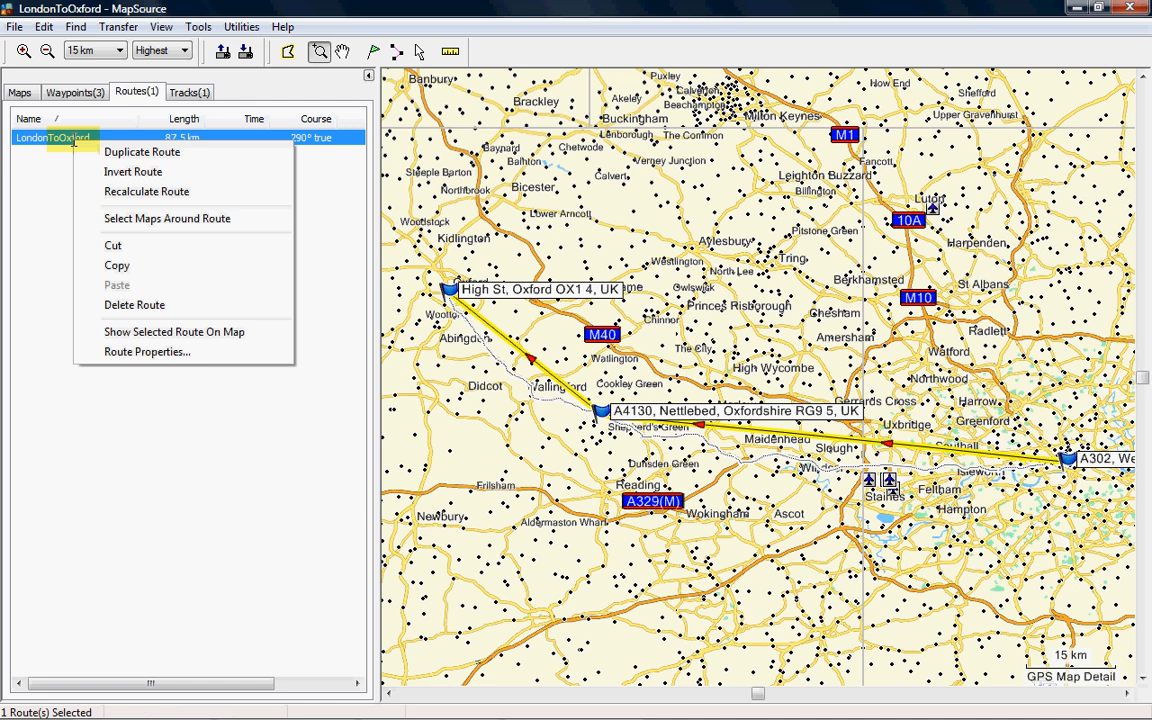
mouse_move(174, 332)
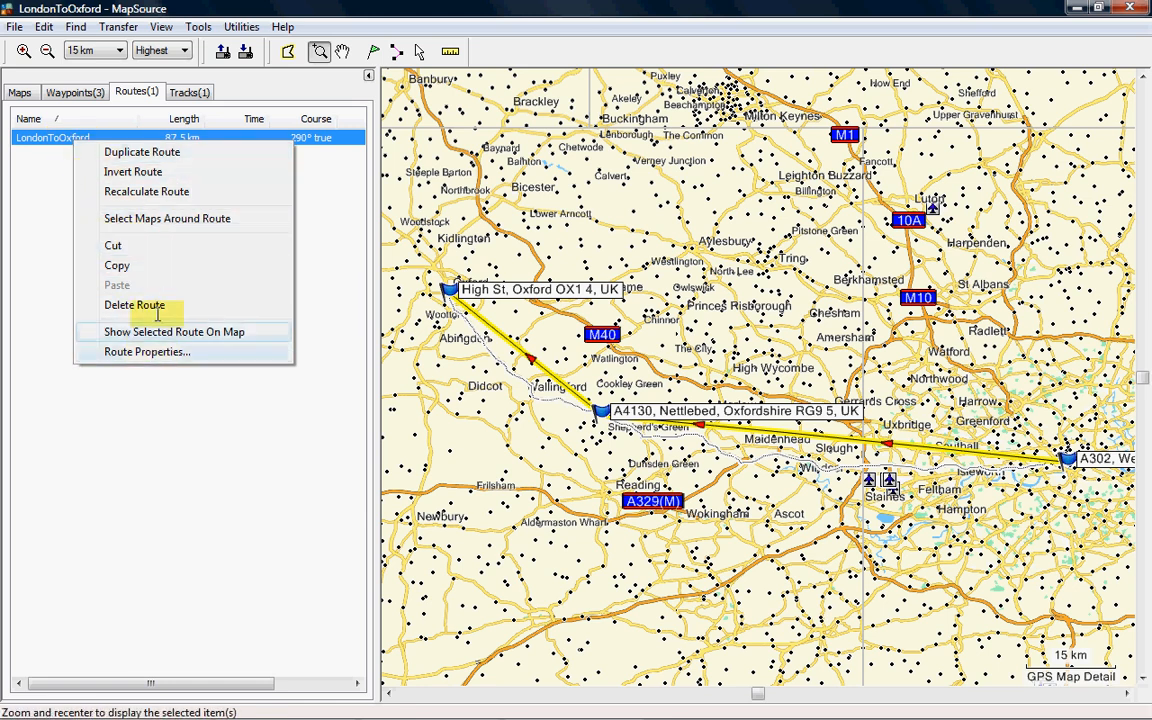
left_click(146, 192)
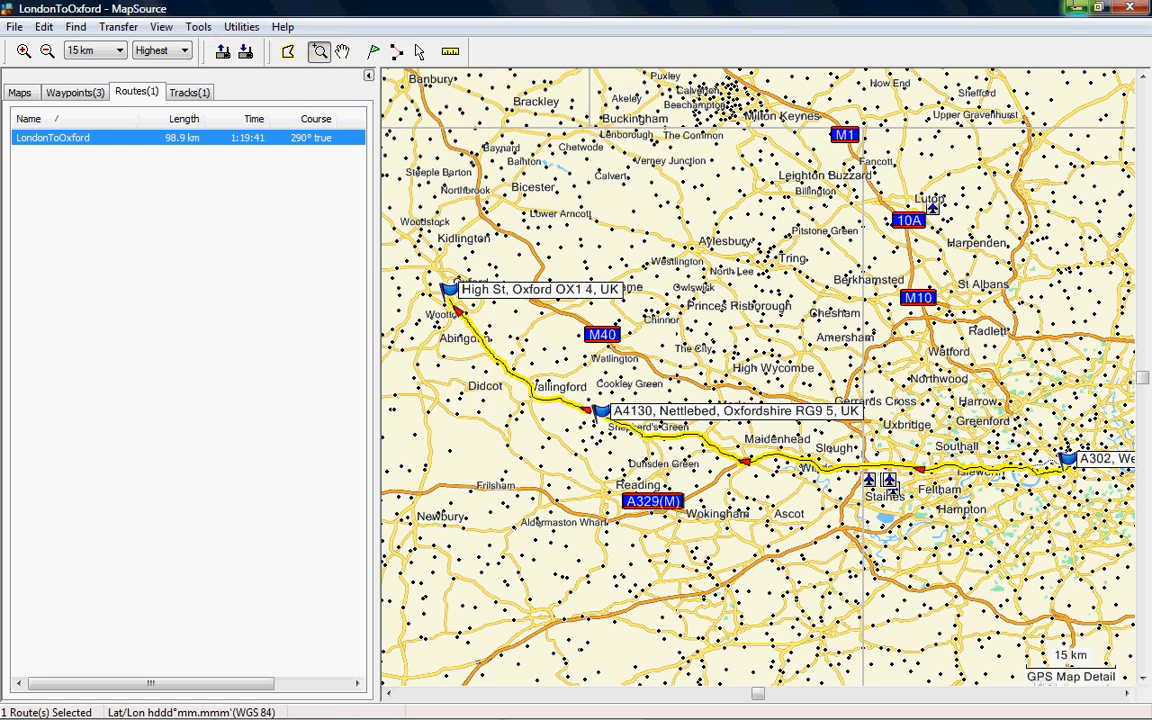
mouse_move(1096, 8)
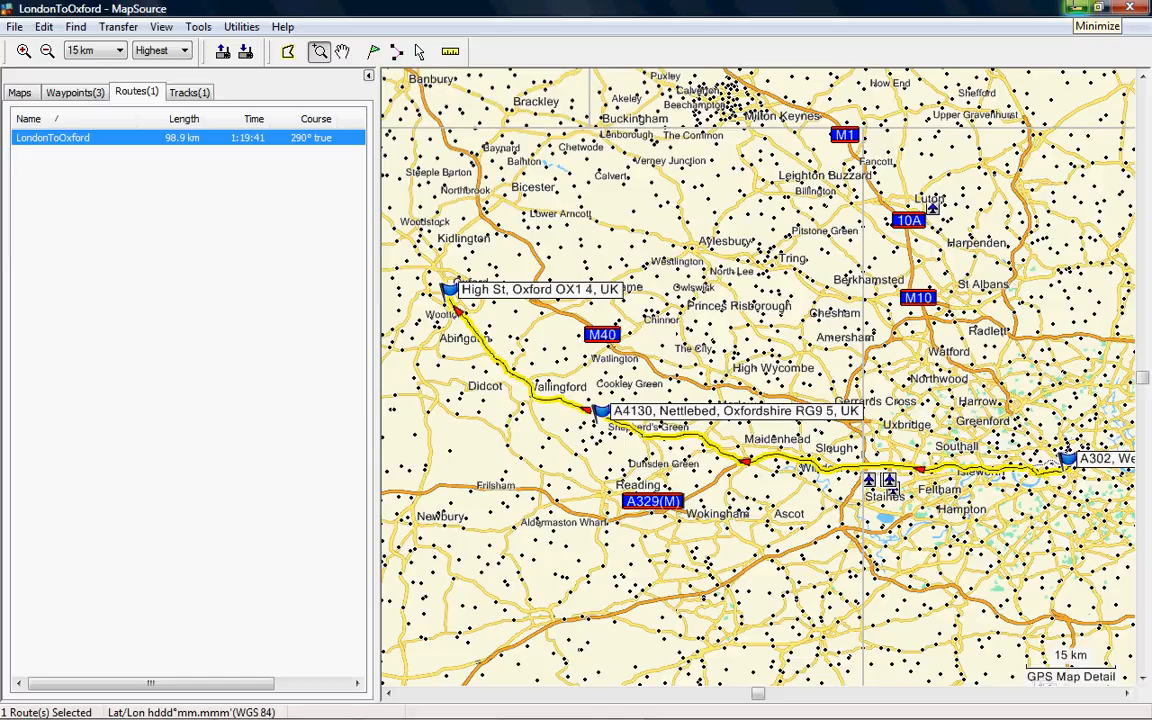
Step: Minimize MapSource and browse the Garmin nüvi (I:) drive into its Garmin folder, then minimize
left_click(1136, 12)
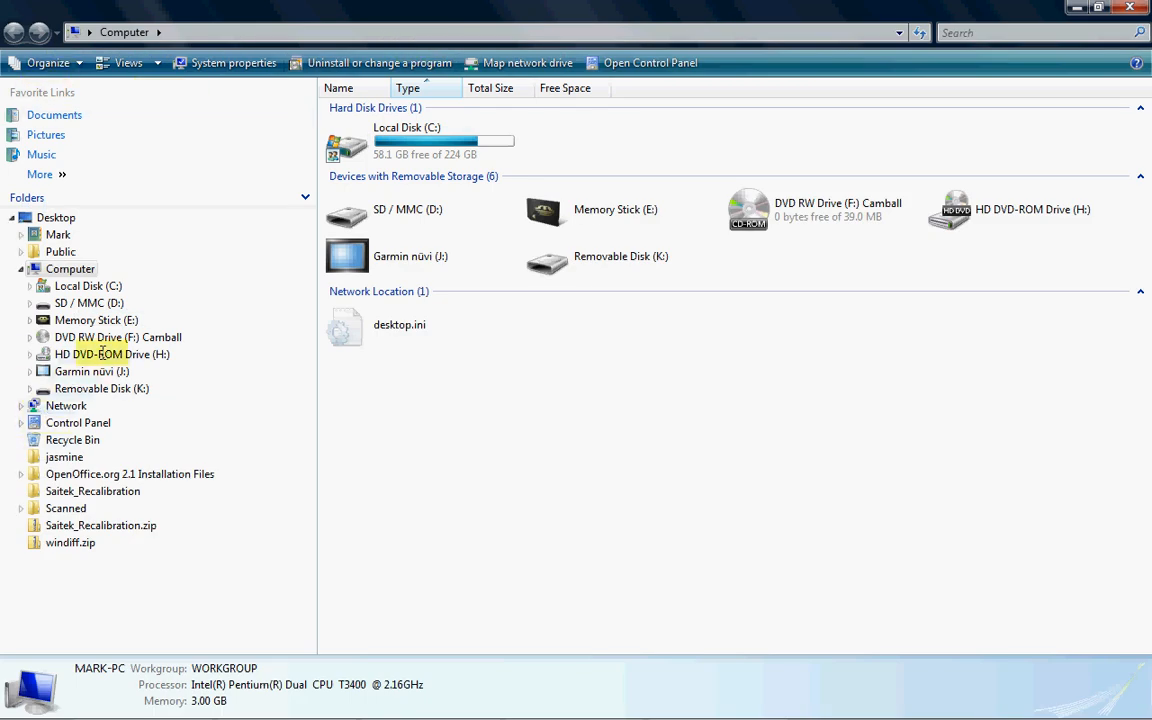
left_click(84, 370)
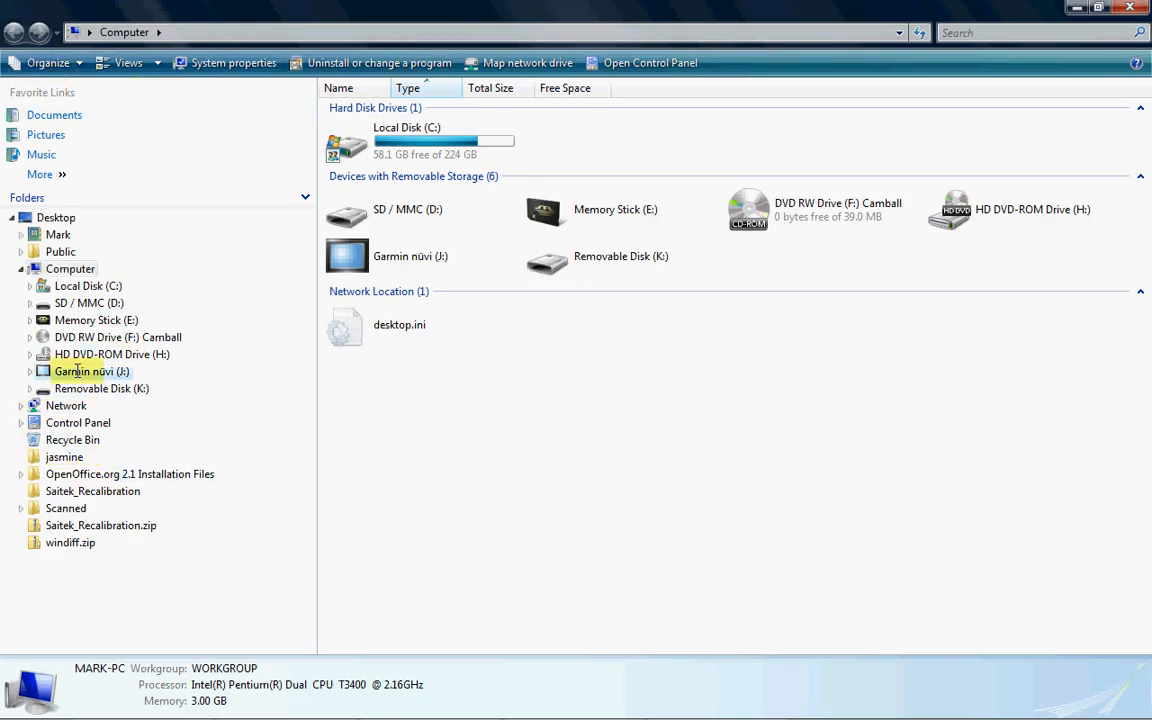
double_click(88, 370)
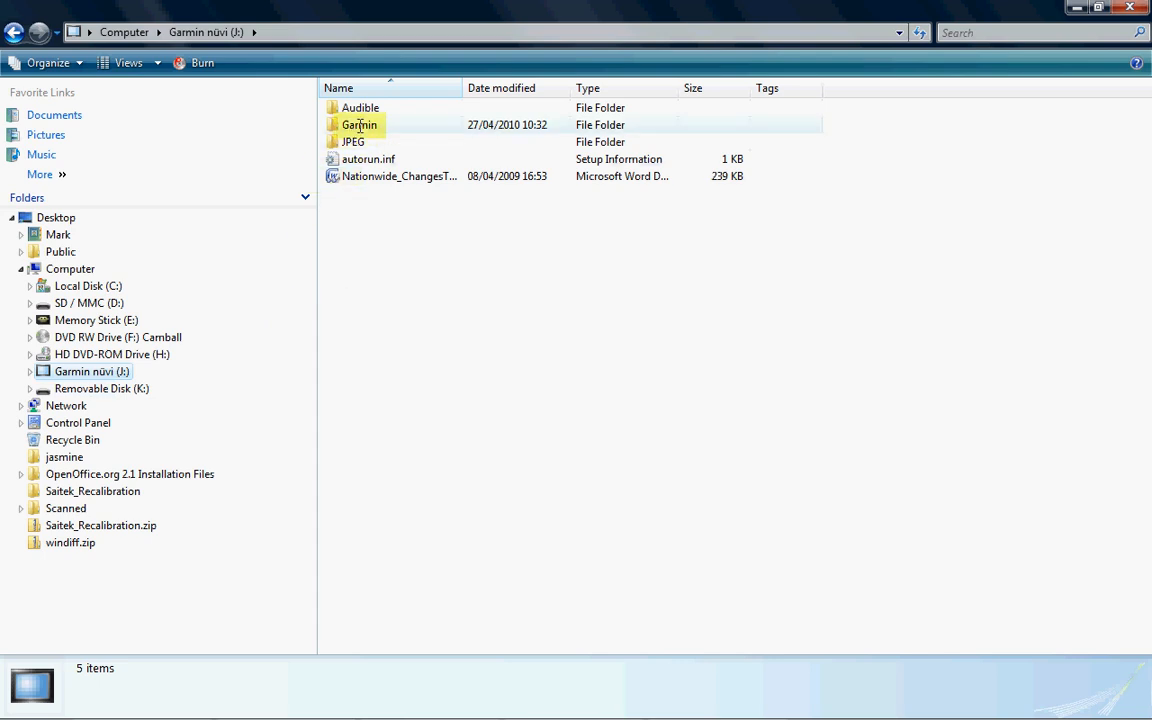
left_click(352, 140)
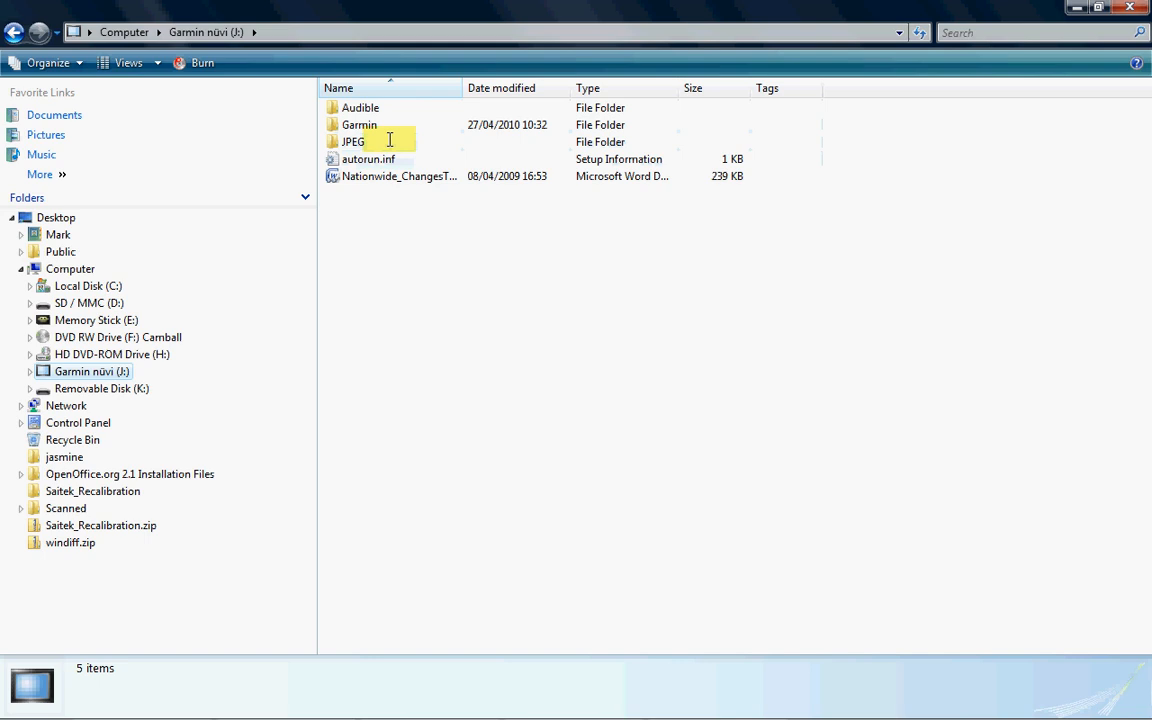
left_click(290, 32)
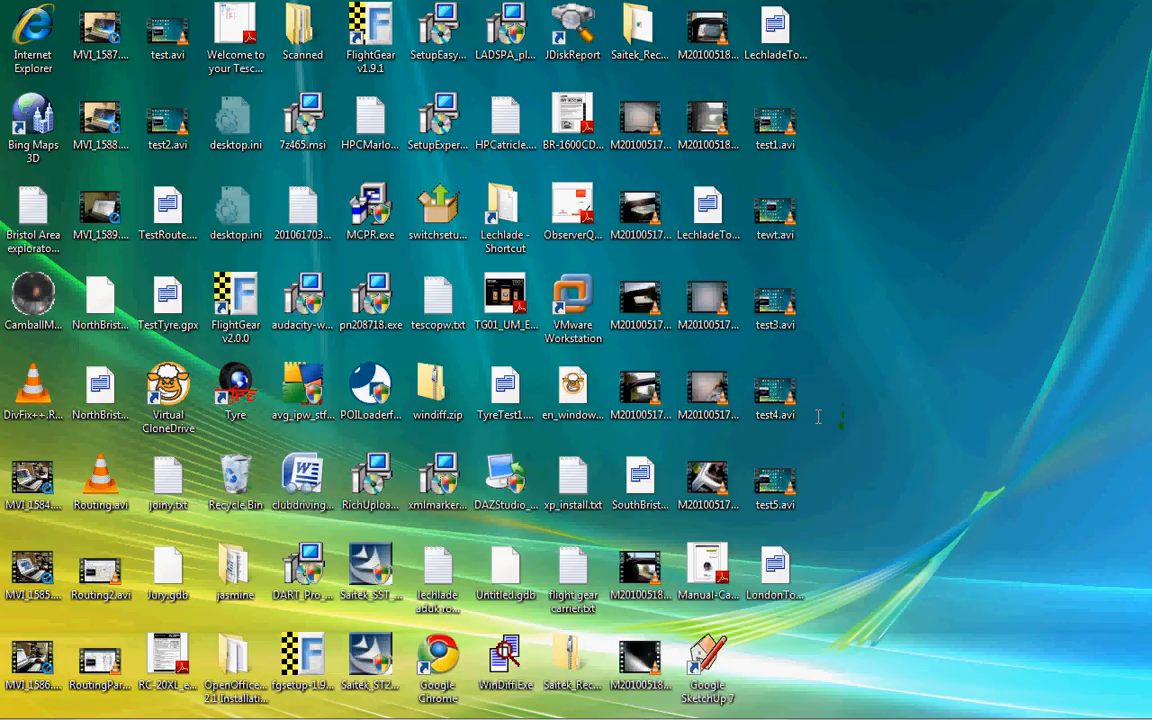
Step: Copy LondonToOxford.gpx from the desktop and paste it into the Garmin nüvi GPX folder
left_click(772, 570)
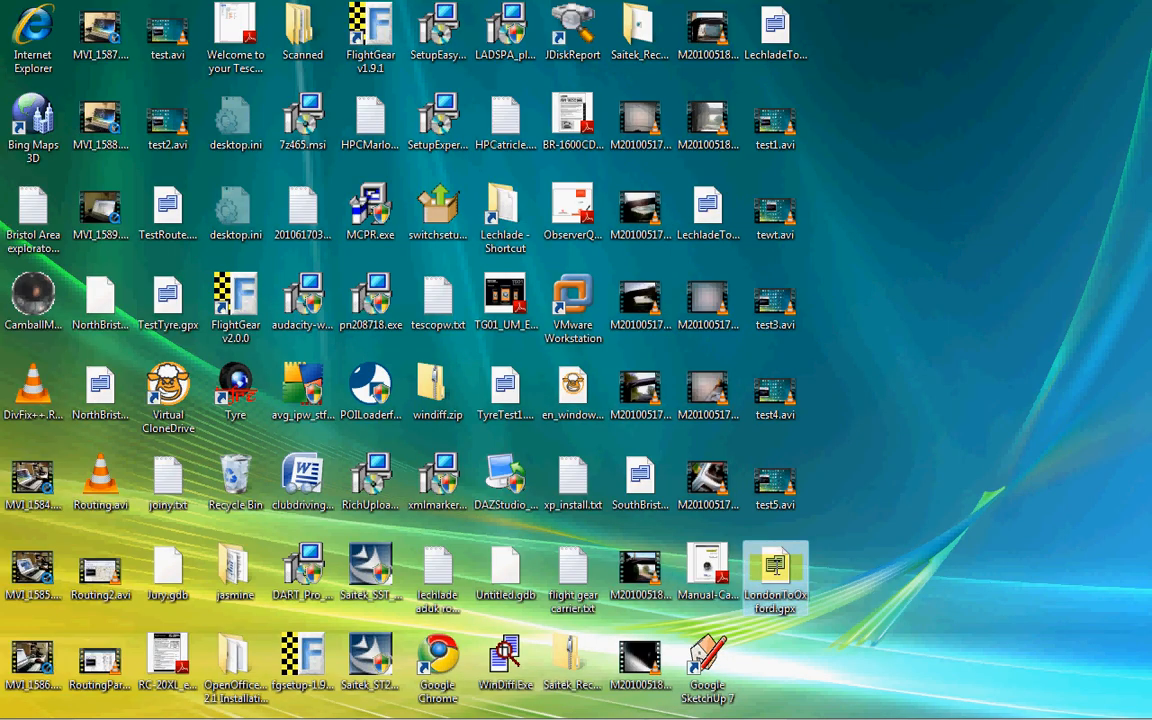
right_click(776, 576)
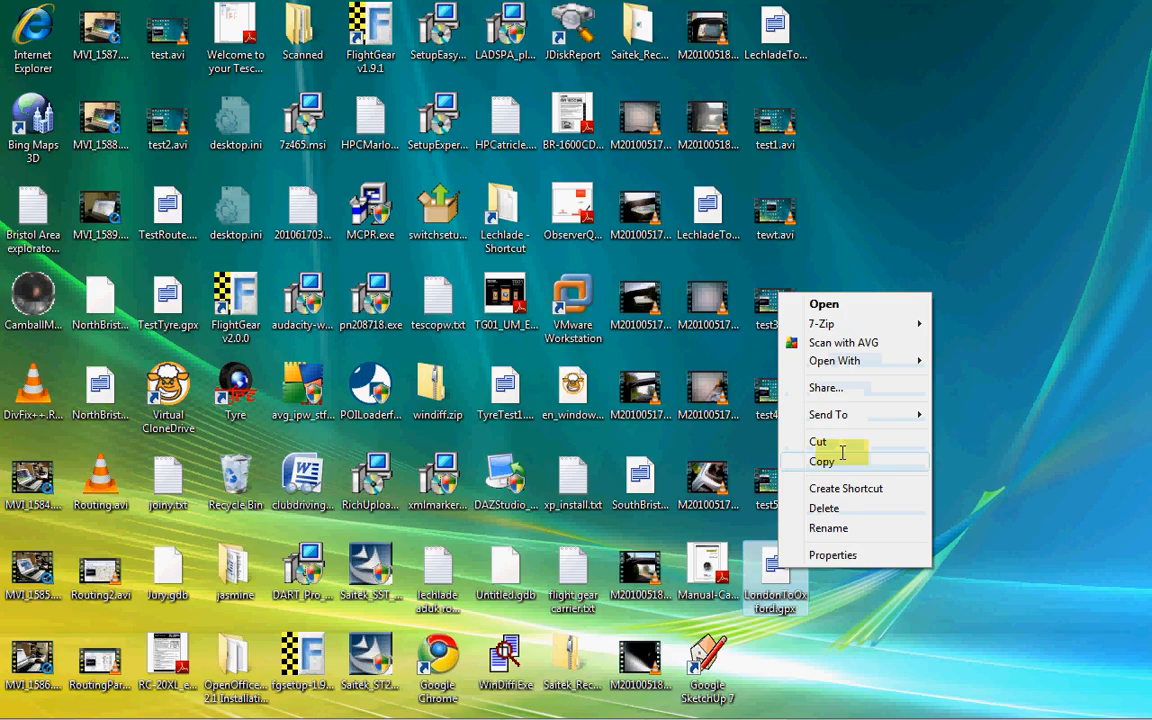
left_click(824, 460)
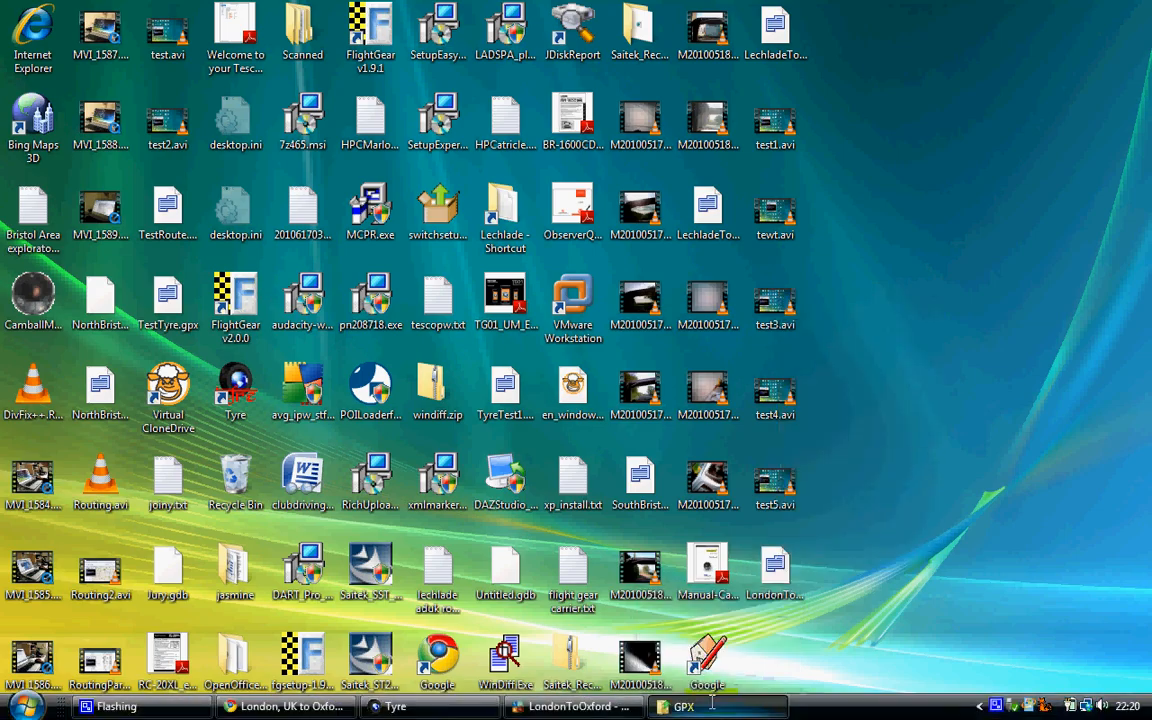
left_click(692, 704)
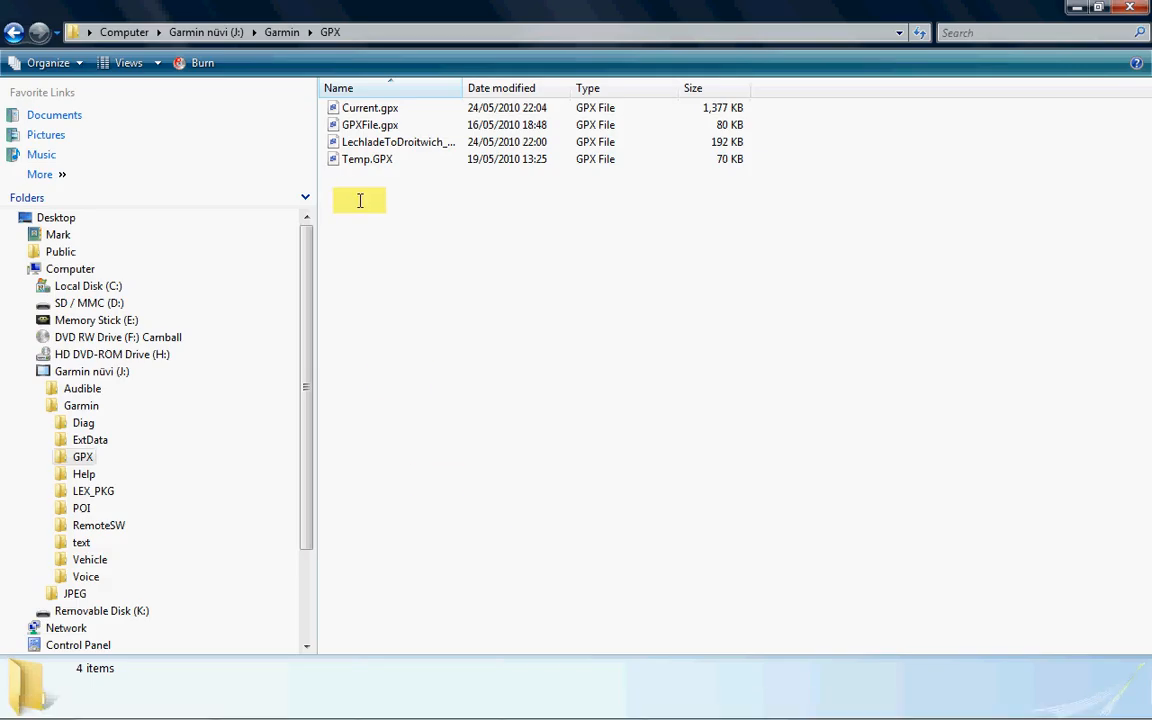
right_click(360, 200)
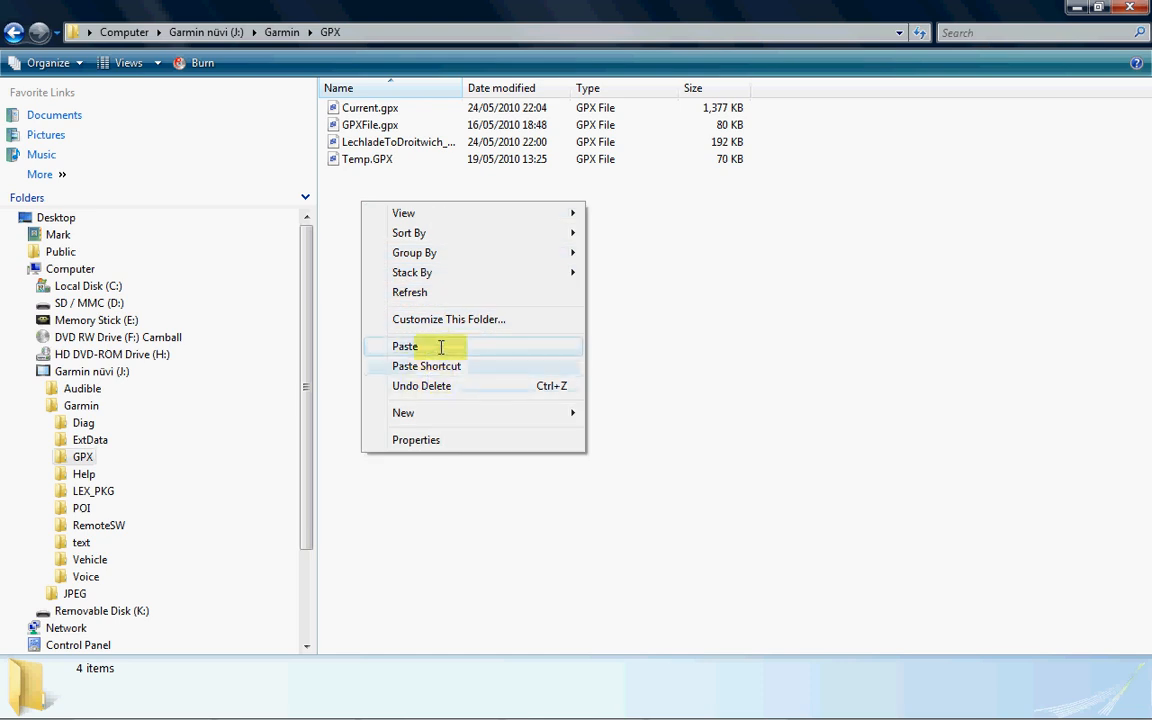
left_click(404, 346)
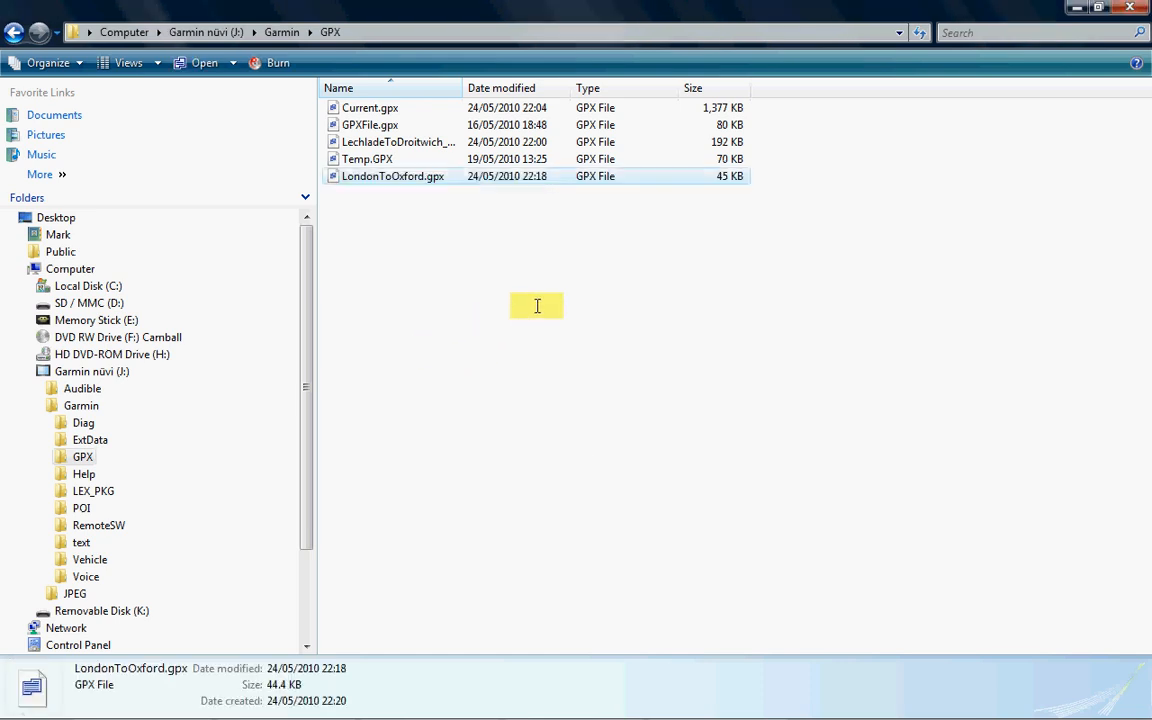
mouse_move(548, 330)
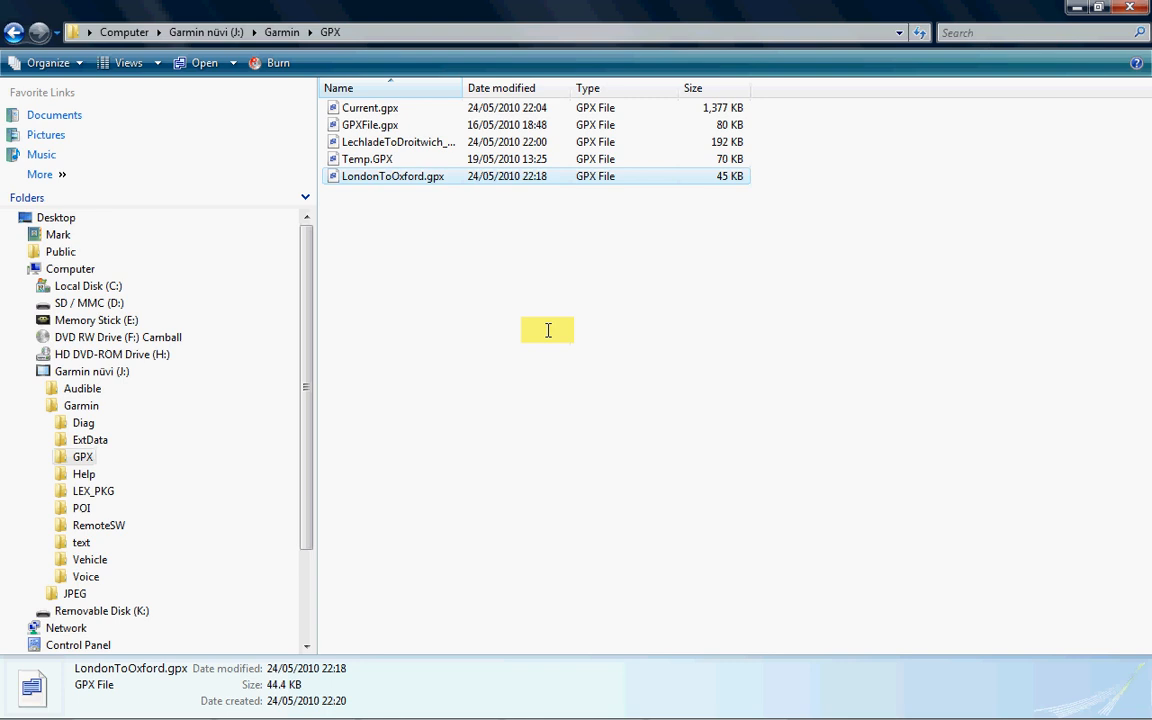
mouse_move(548, 312)
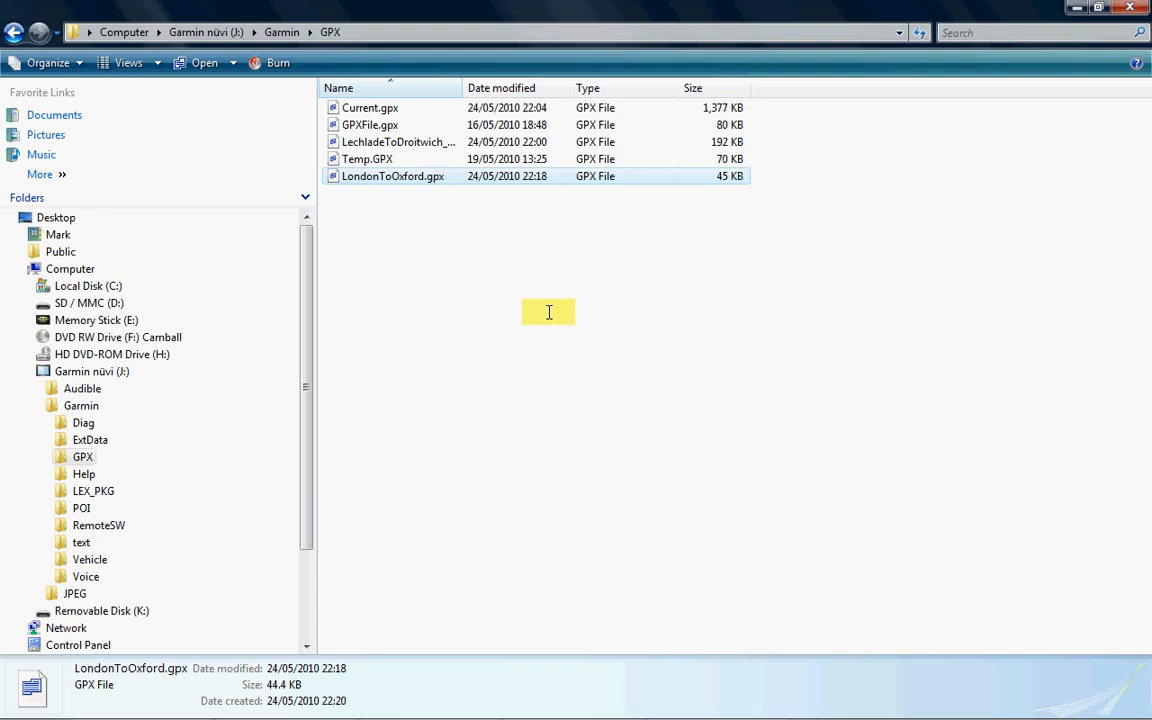
mouse_move(546, 314)
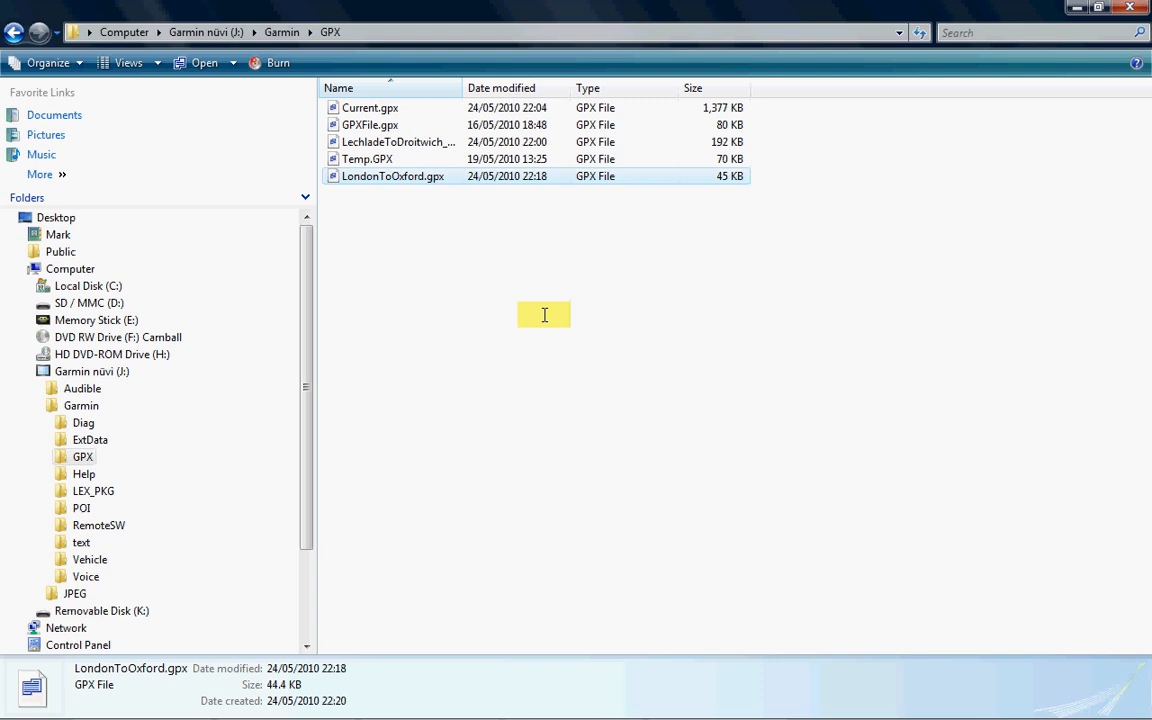
mouse_move(572, 324)
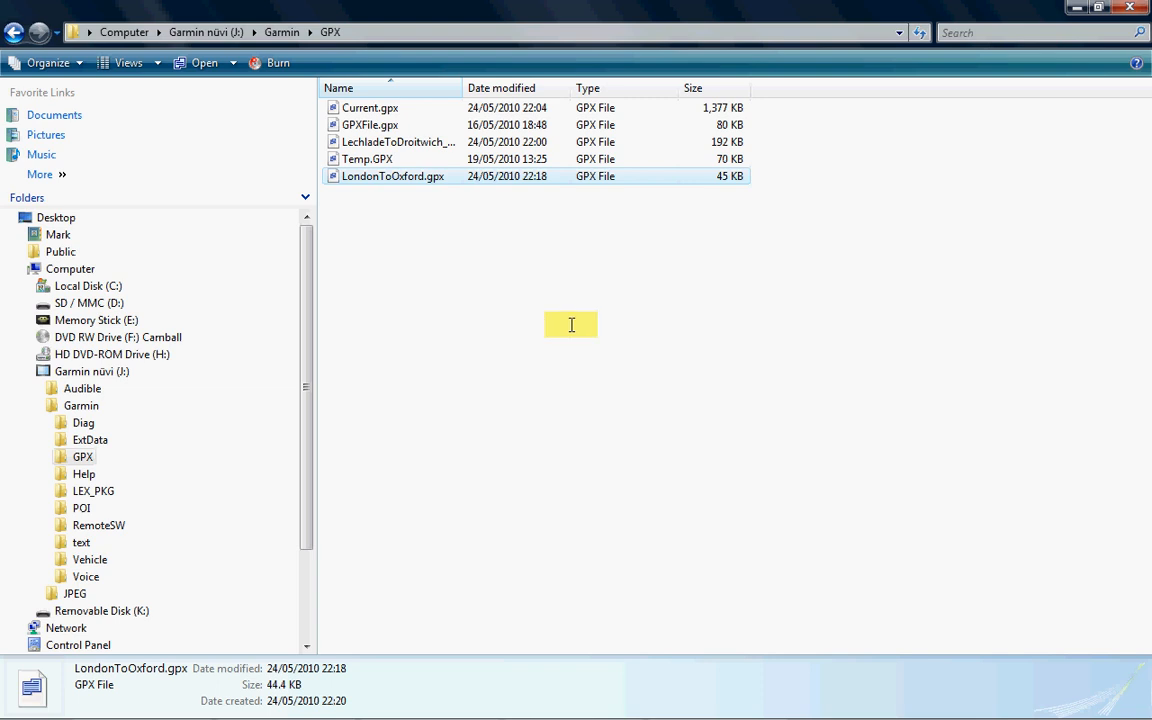